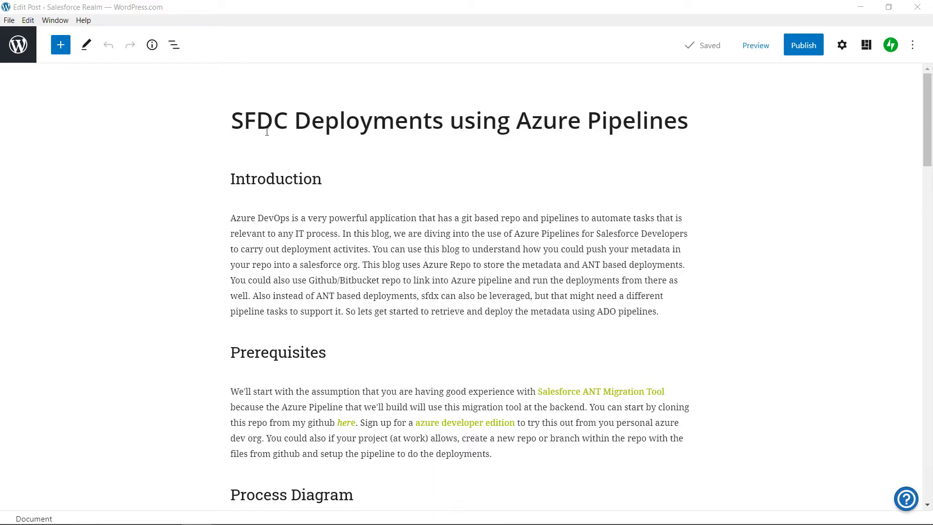
pyautogui.moveTo(222, 130)
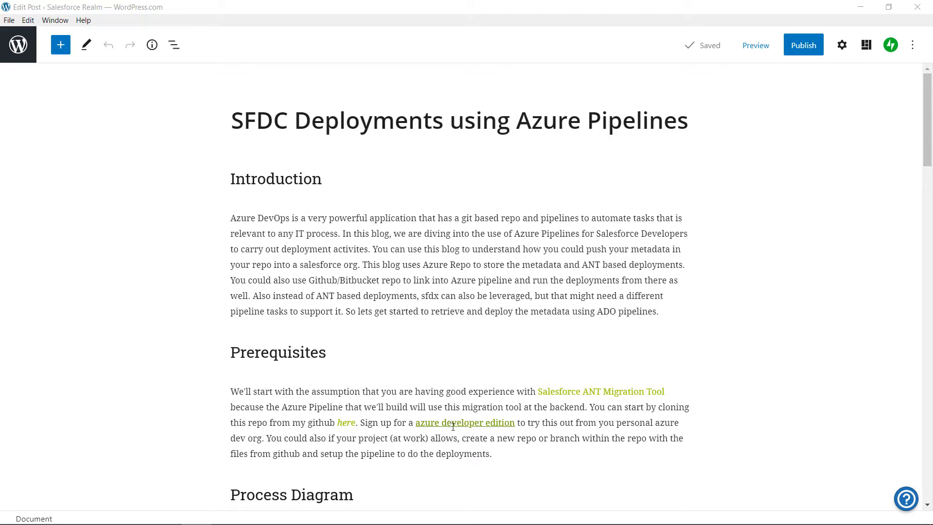
pyautogui.moveTo(450, 421)
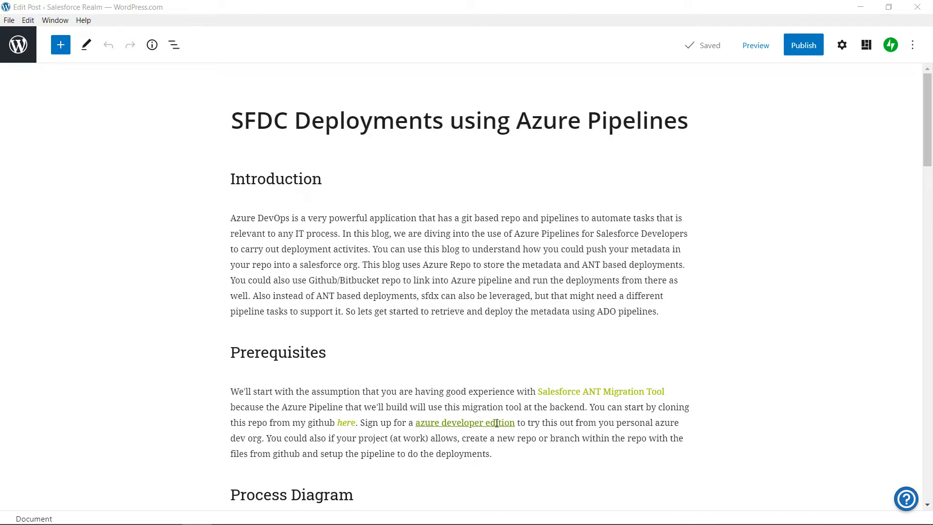
# Scroll the post down to the Process Diagram with Checkout, Run ANT Scripts and Push to Repo boxes.
pyautogui.scroll(-3)
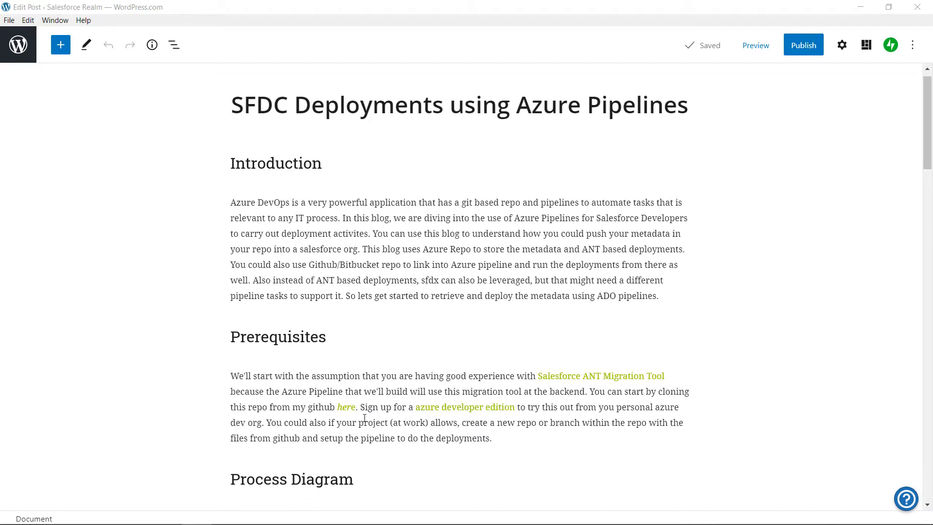
pyautogui.scroll(-3)
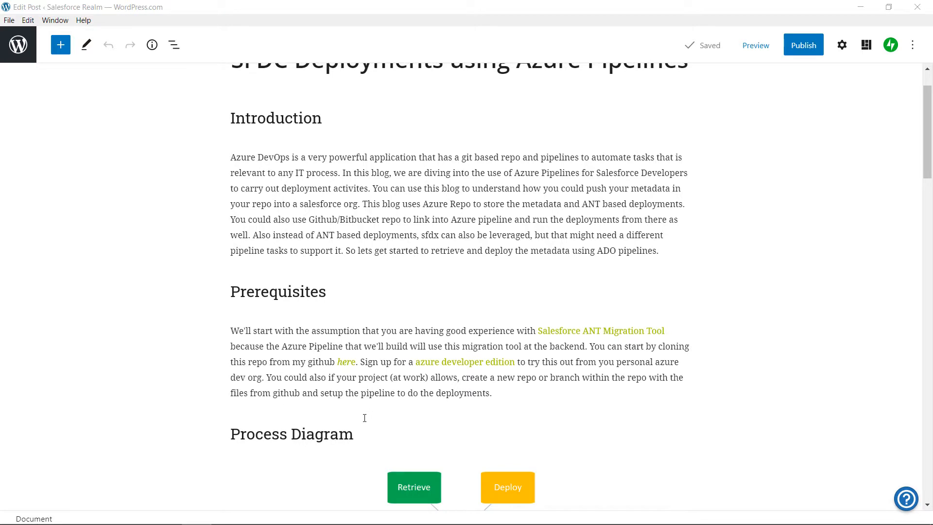
pyautogui.scroll(-3)
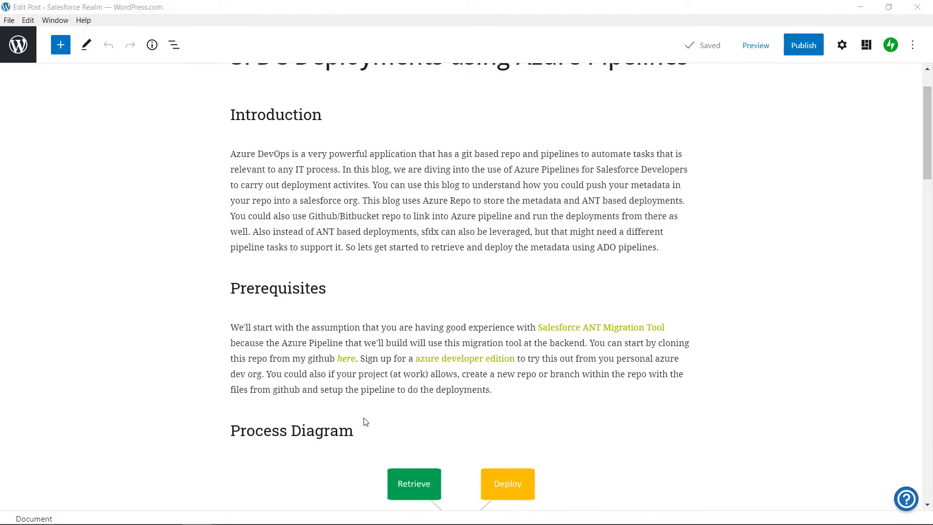
pyautogui.scroll(-3)
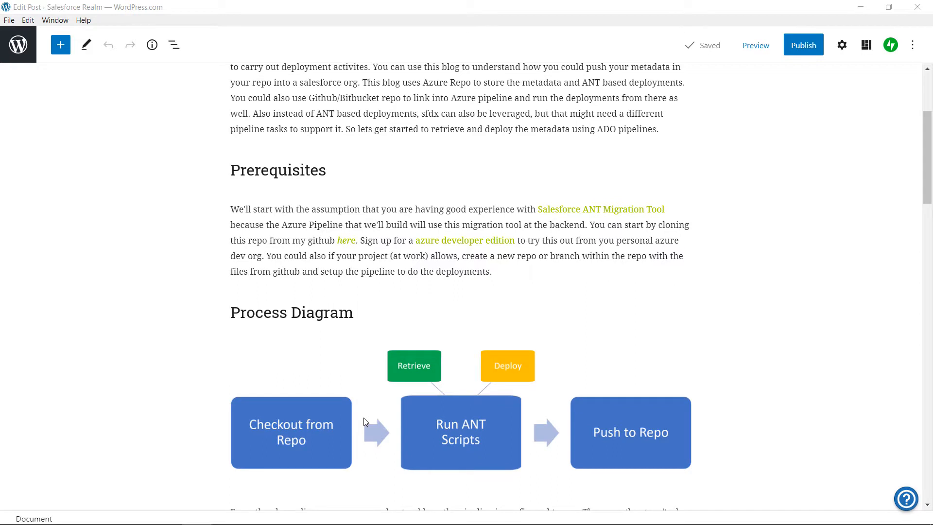
pyautogui.moveTo(422, 345)
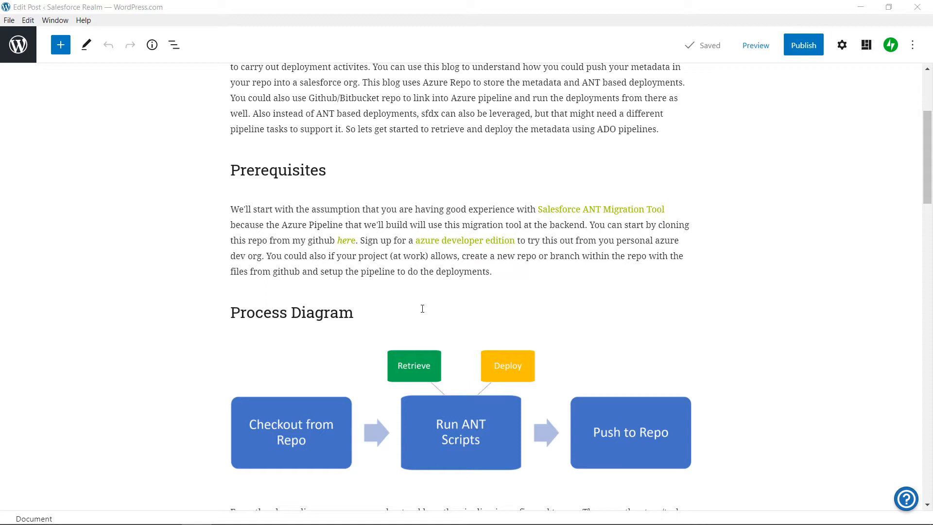
pyautogui.scroll(-3)
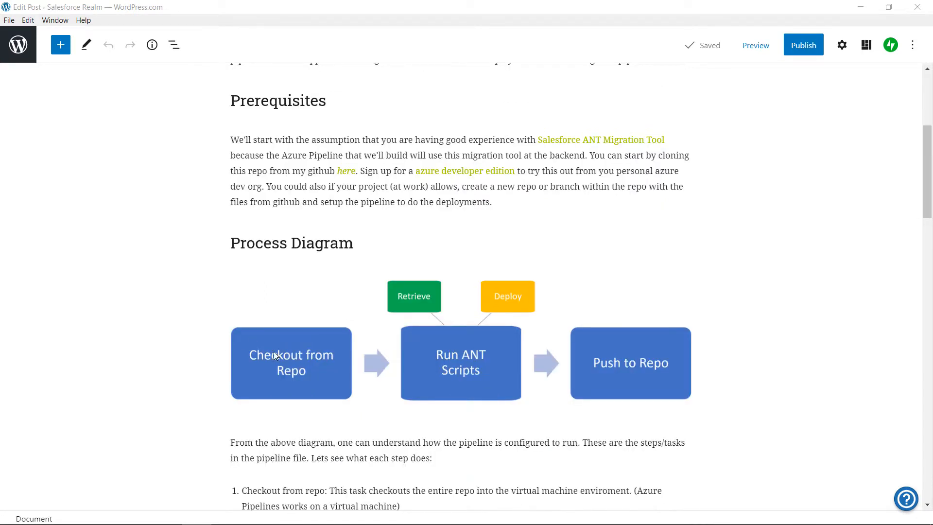
pyautogui.moveTo(301, 375)
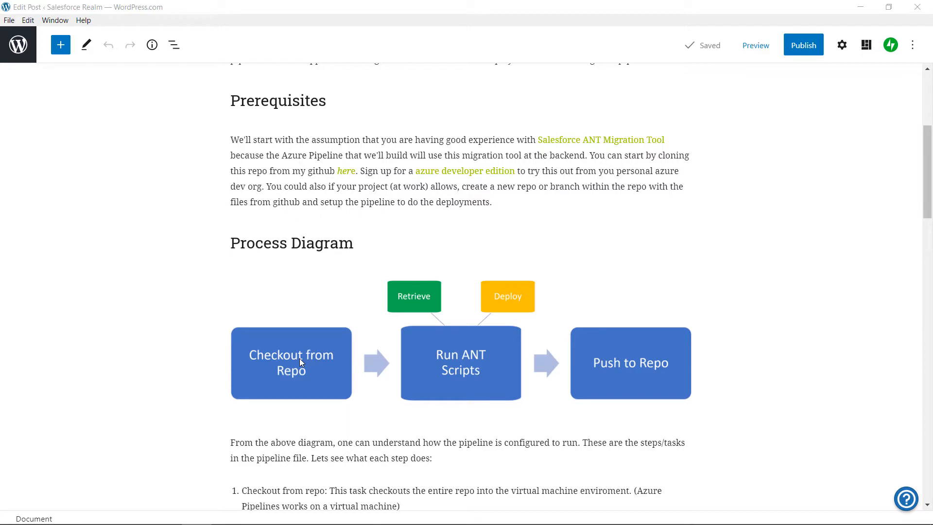
pyautogui.moveTo(427, 333)
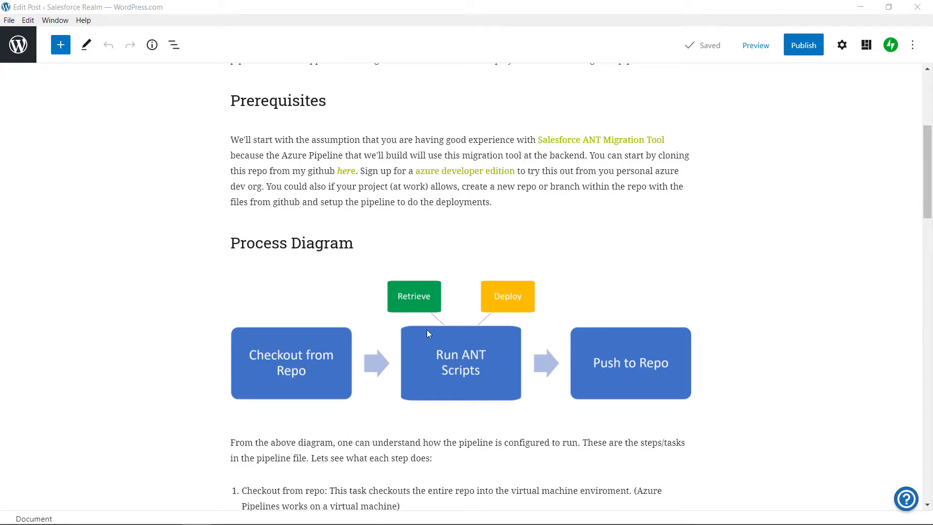
pyautogui.moveTo(491, 312)
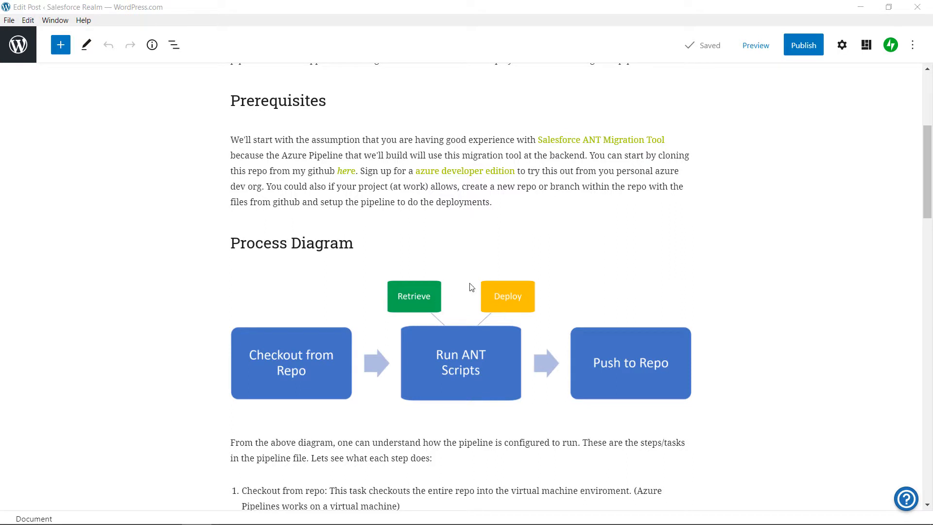
pyautogui.moveTo(430, 302)
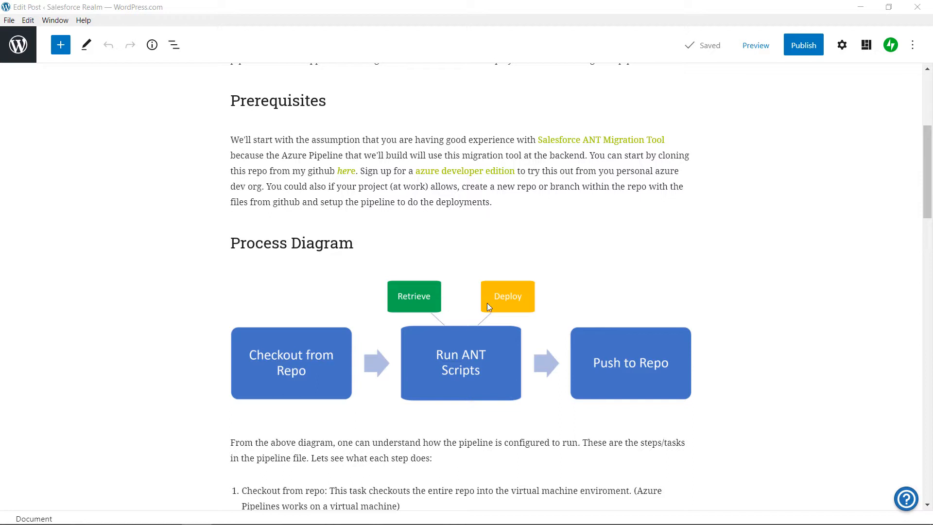
pyautogui.moveTo(467, 334)
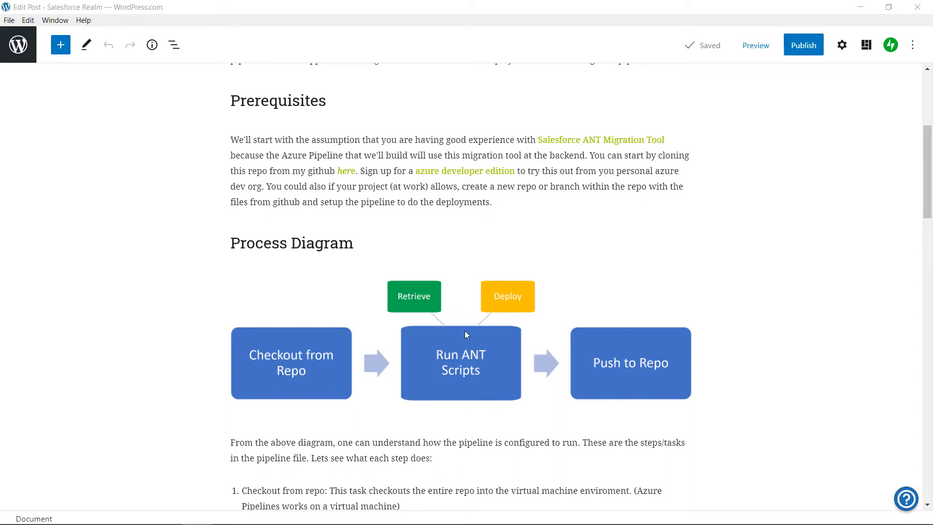
pyautogui.moveTo(566, 354)
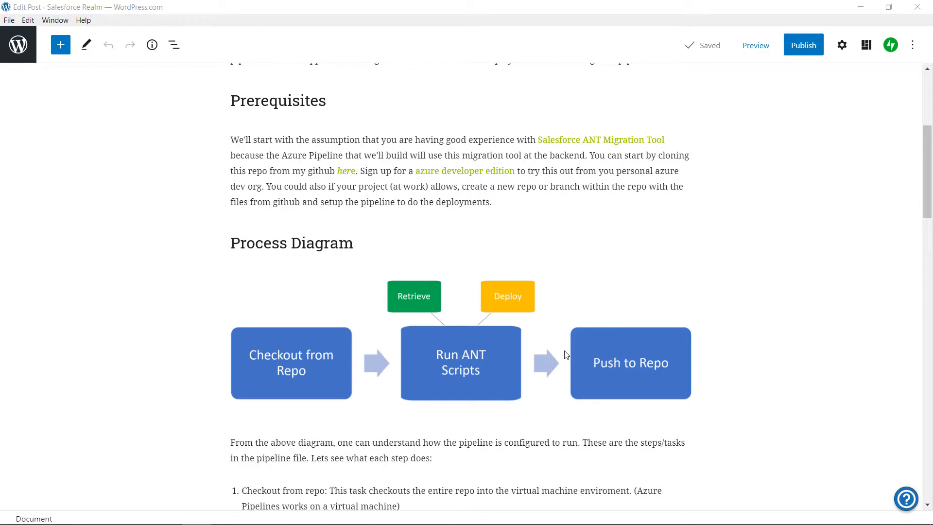
pyautogui.moveTo(615, 377)
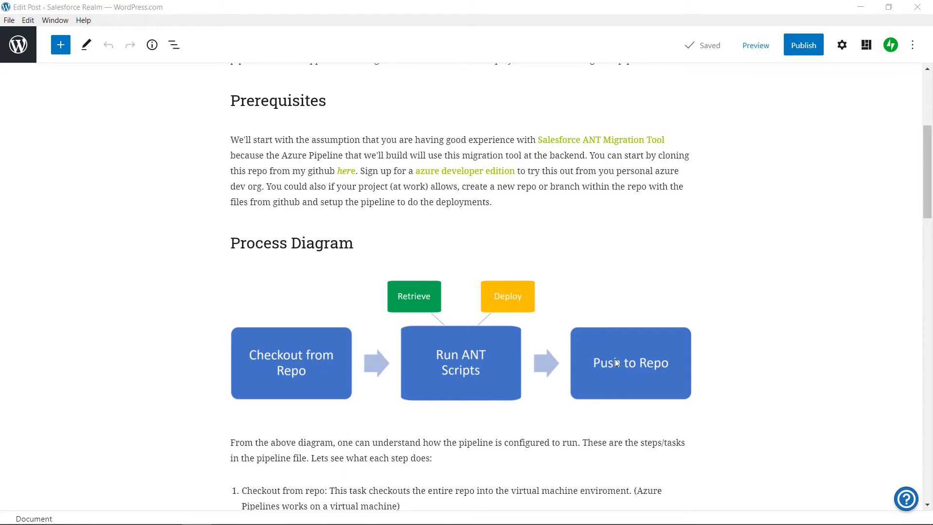
pyautogui.moveTo(433, 367)
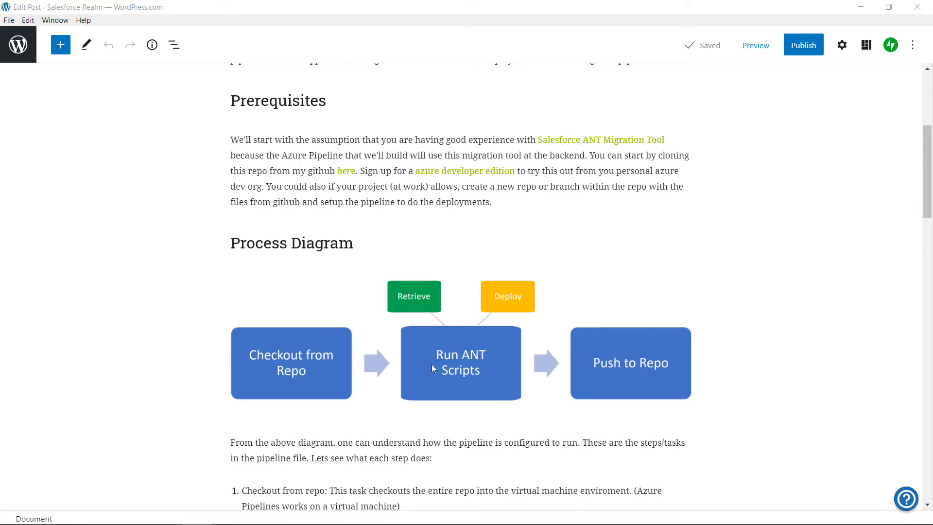
# Scroll past the step list to The Master File pipeline YAML code block.
pyautogui.scroll(-3)
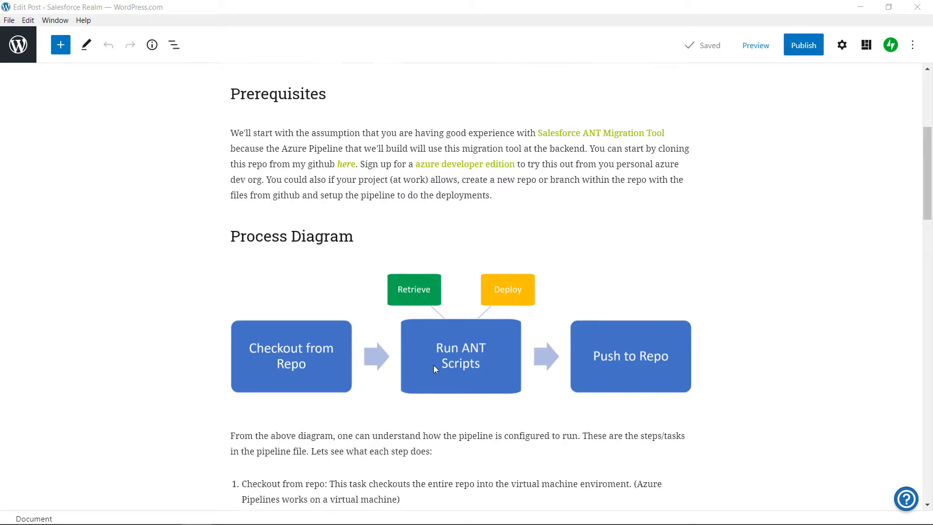
pyautogui.scroll(-3)
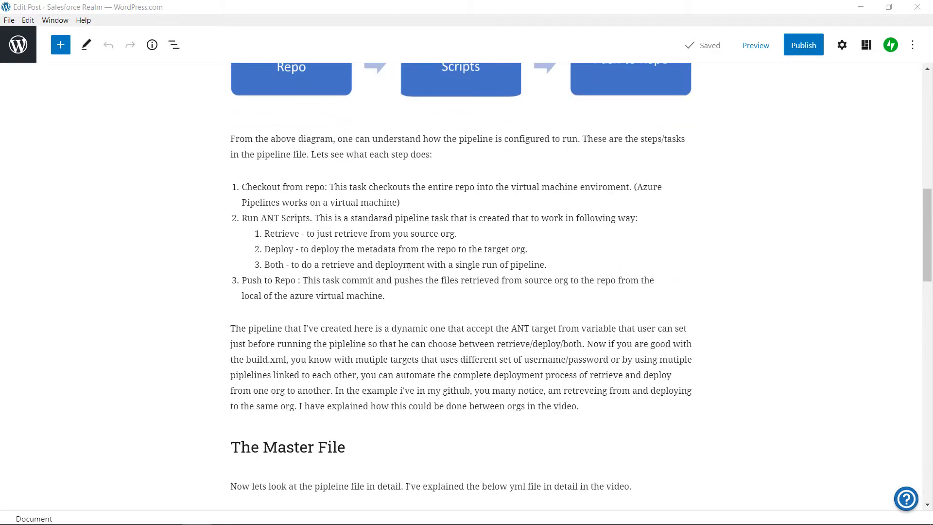
pyautogui.scroll(-3)
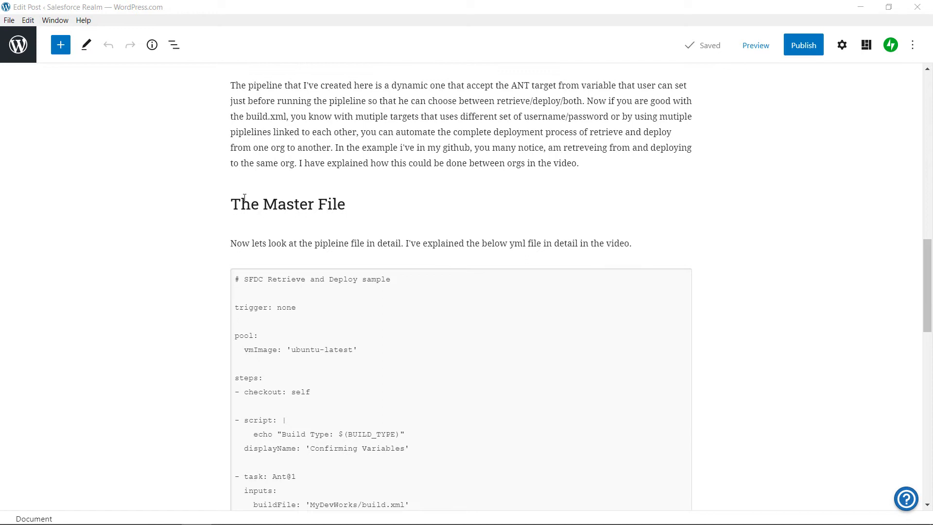
pyautogui.moveTo(355, 236)
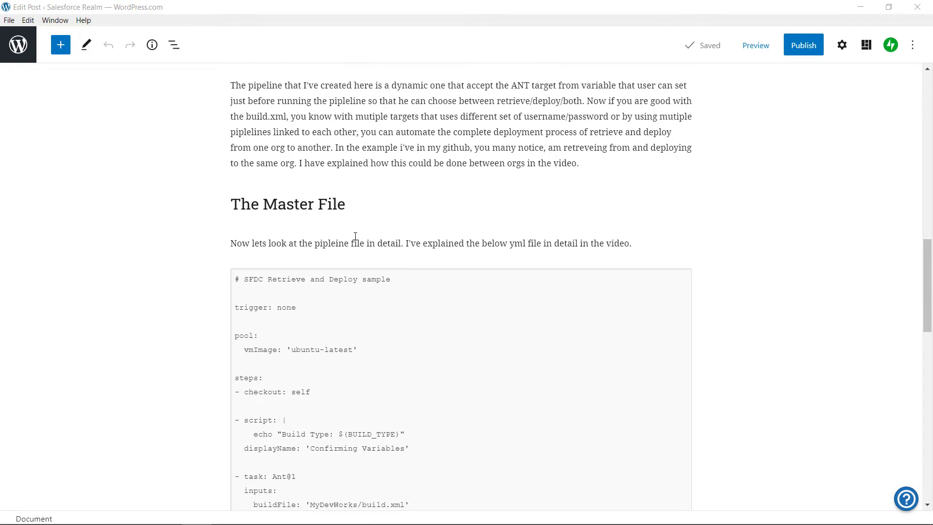
pyautogui.scroll(-3)
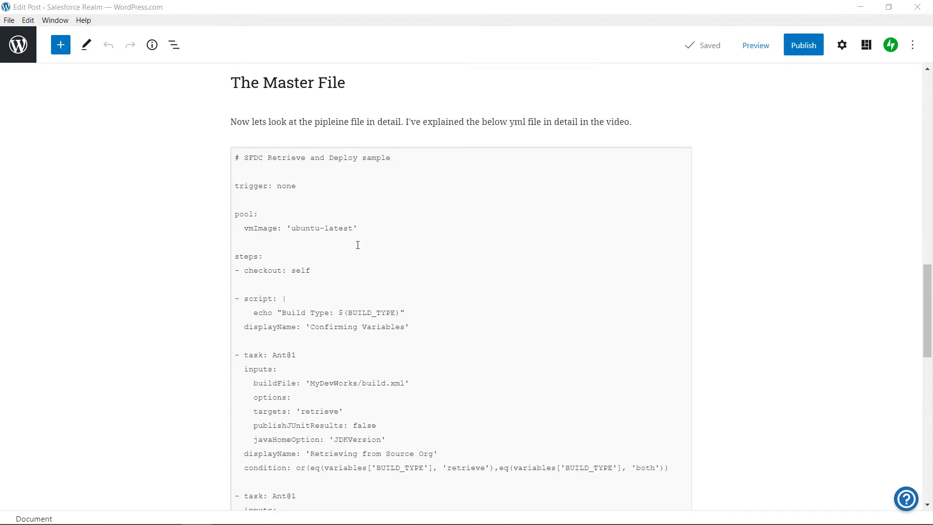
pyautogui.scroll(-3)
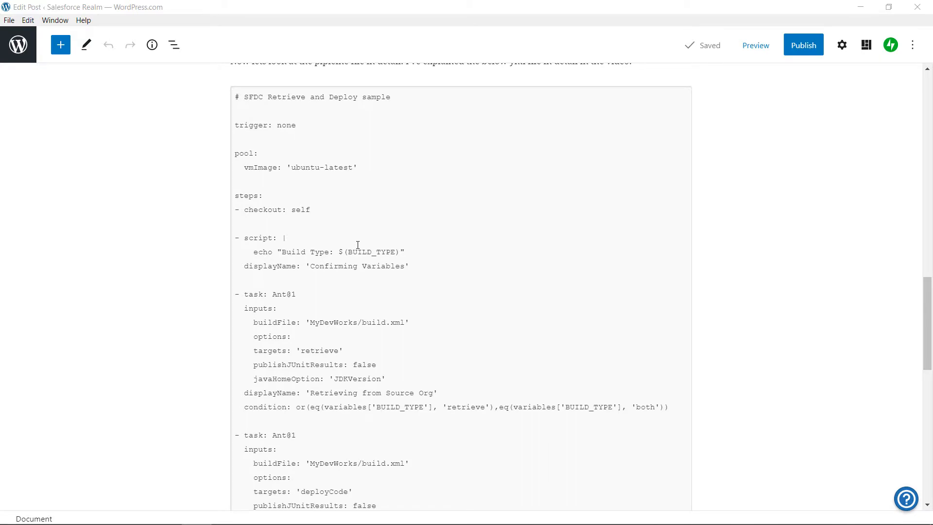
pyautogui.scroll(-3)
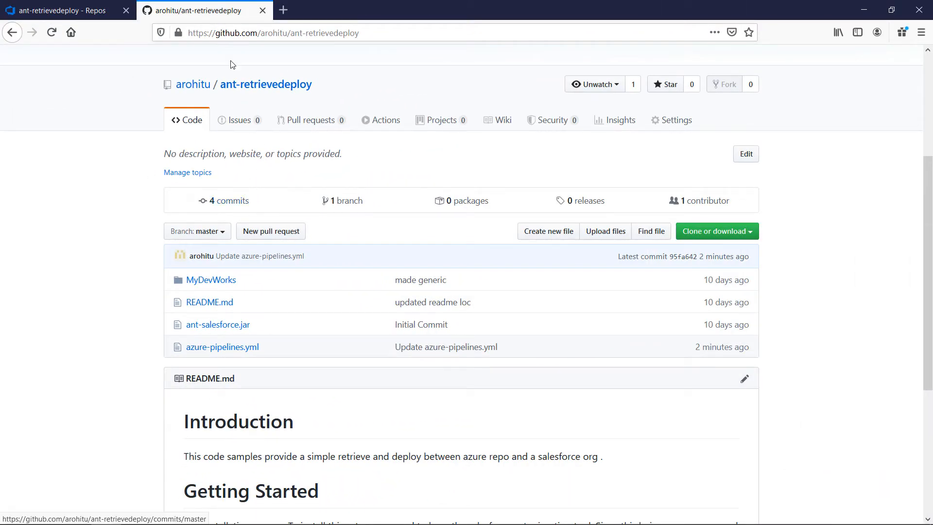
pyautogui.moveTo(198, 280)
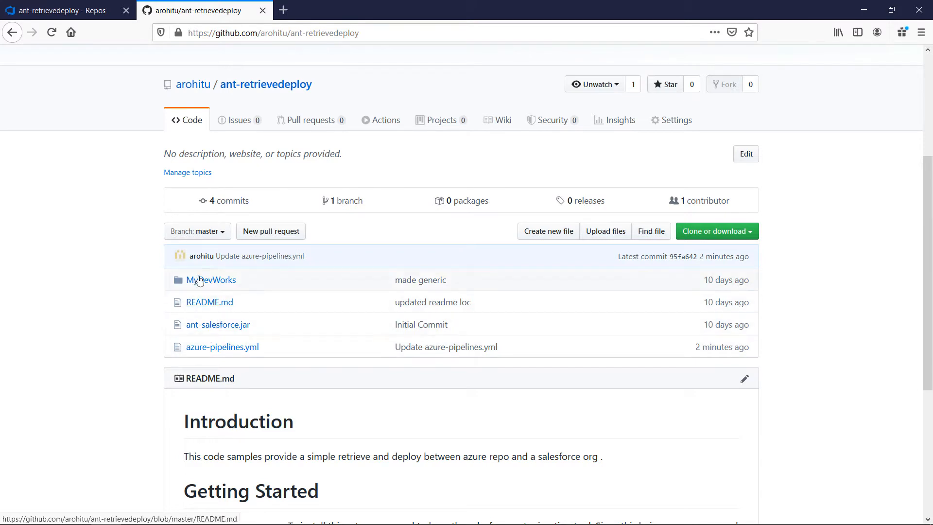
pyautogui.moveTo(227, 329)
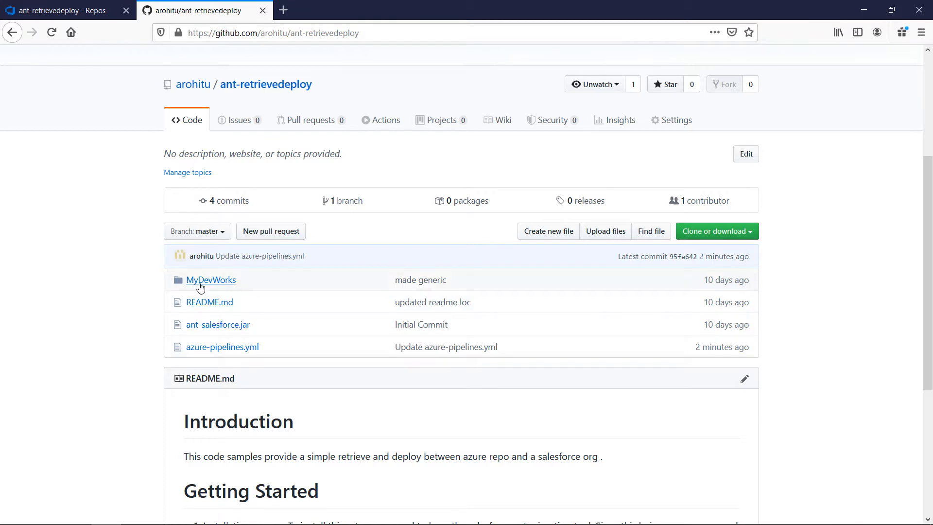
pyautogui.moveTo(206, 285)
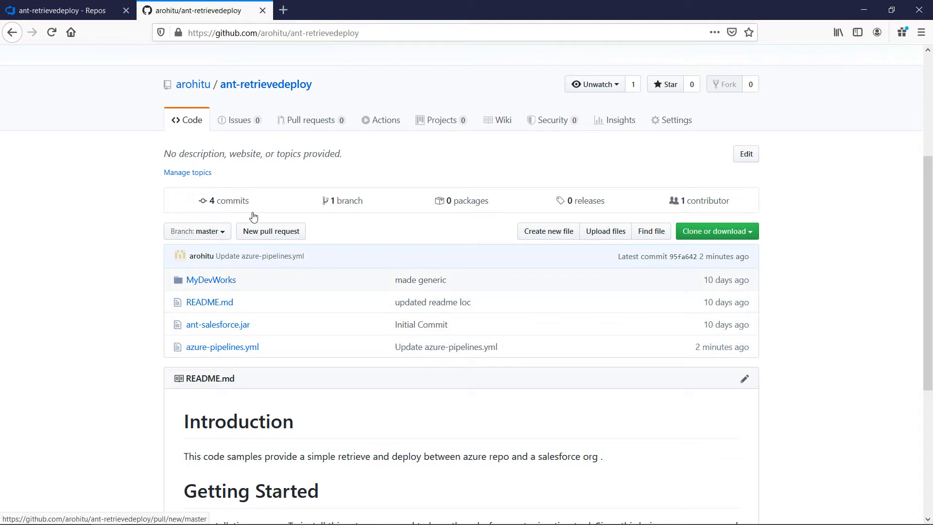
pyautogui.moveTo(212, 283)
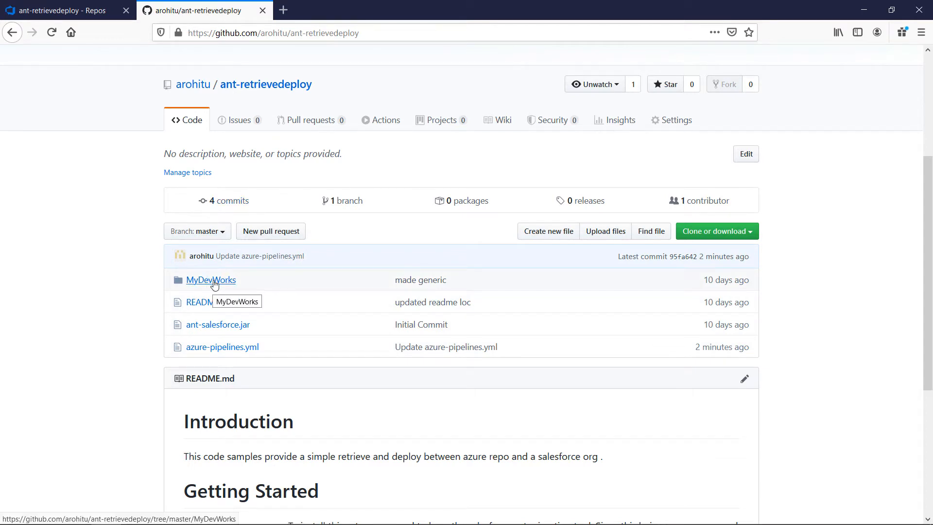
pyautogui.click(210, 279)
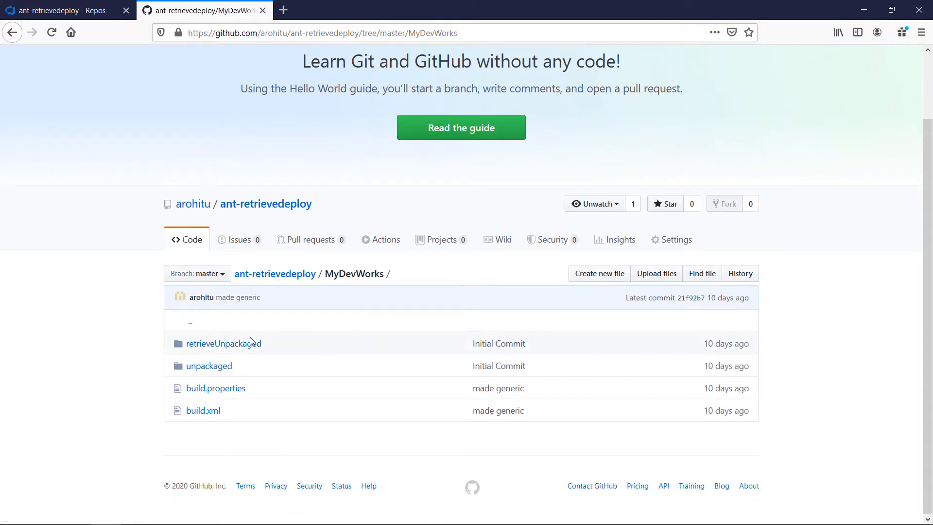
pyautogui.moveTo(223, 347)
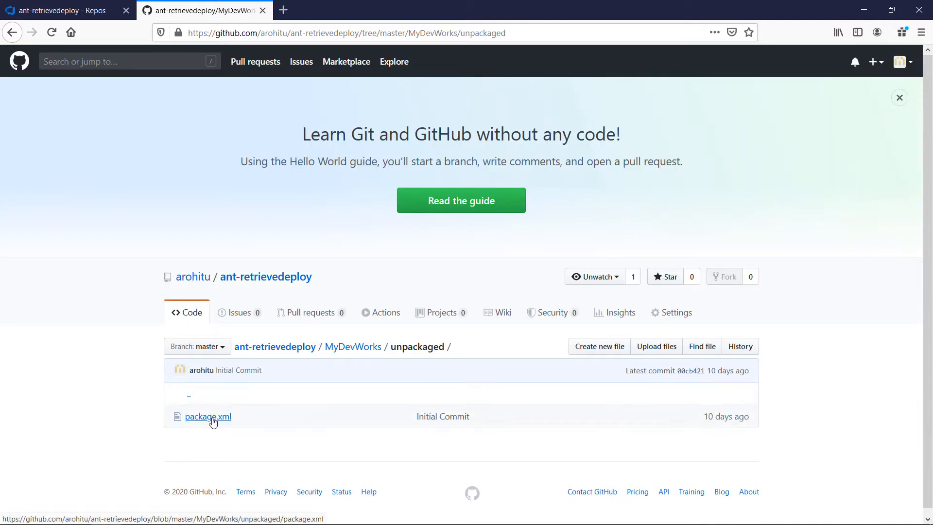
pyautogui.click(208, 416)
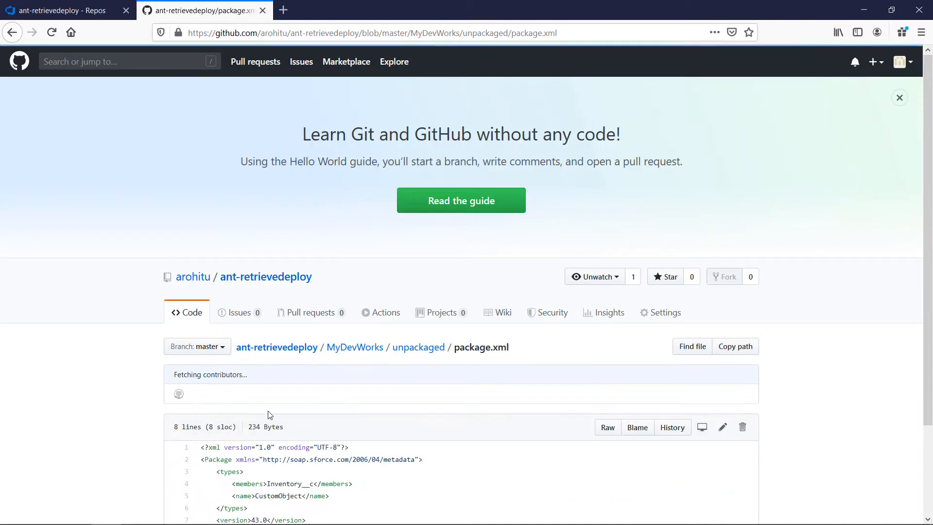
pyautogui.scroll(-3)
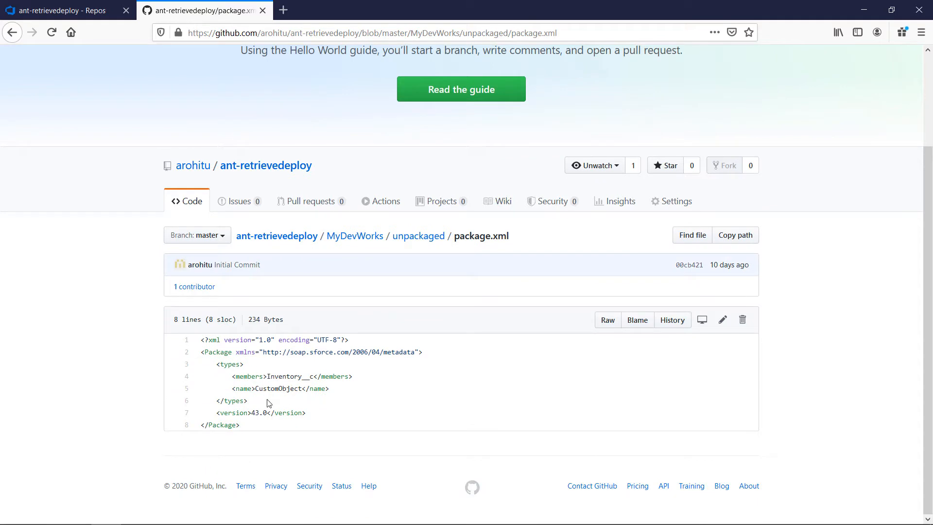
pyautogui.moveTo(288, 375)
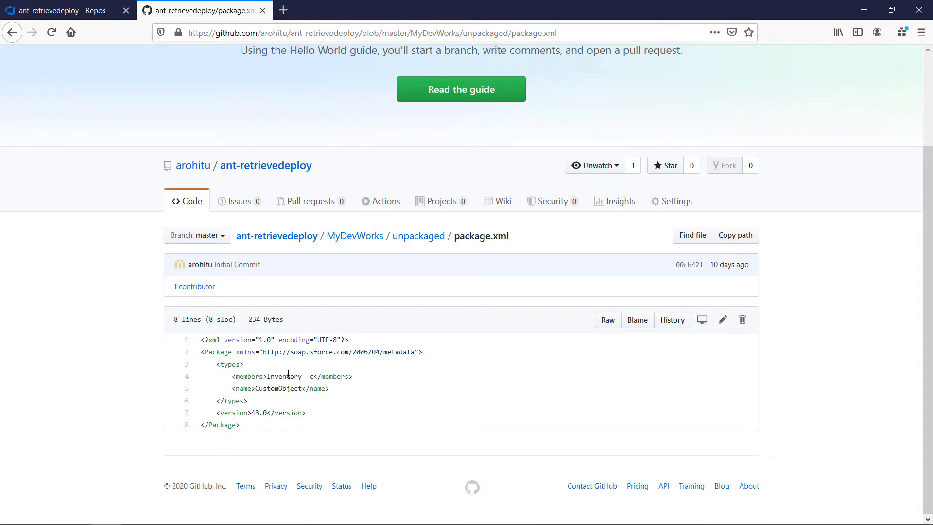
pyautogui.click(355, 235)
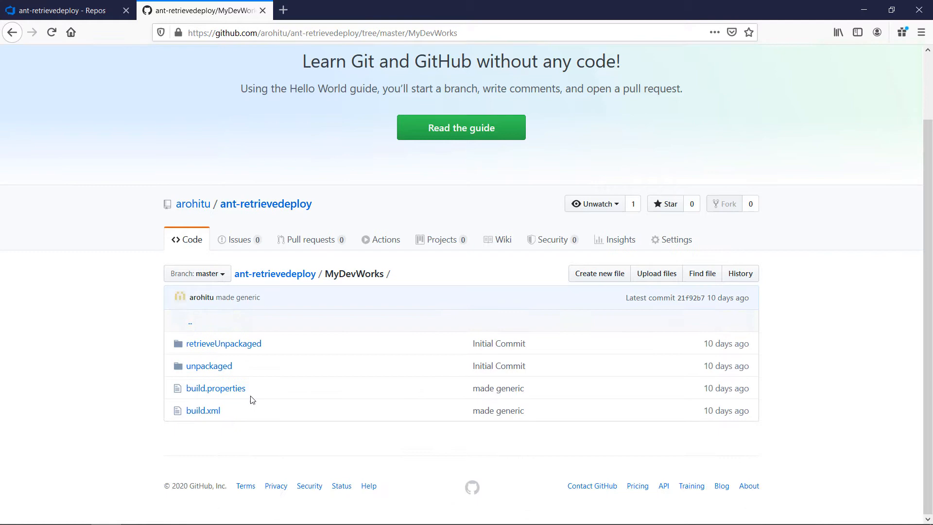
# Open build.properties from MyDevWorks in a new browser tab.
pyautogui.click(216, 388)
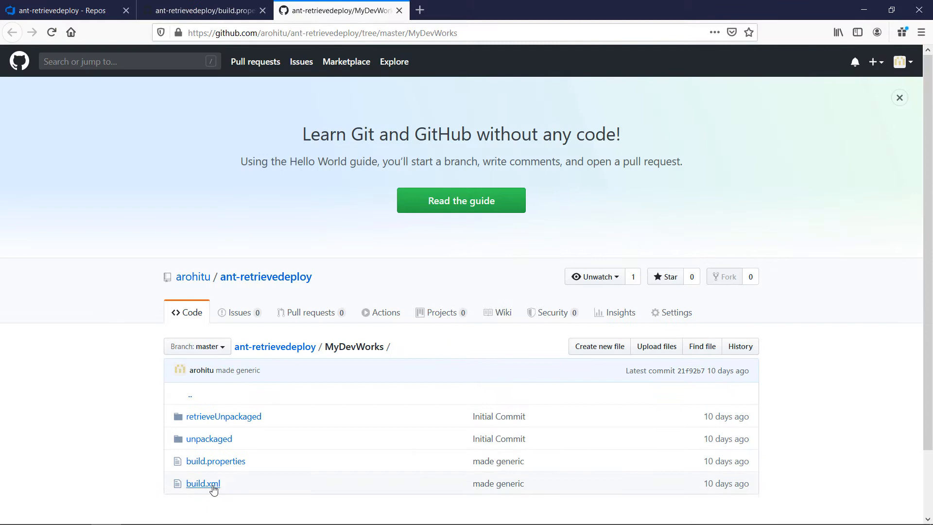
# Open build.xml and review the retrieve target's retrieveUnpackaged directory and usernameSource property.
pyautogui.click(202, 484)
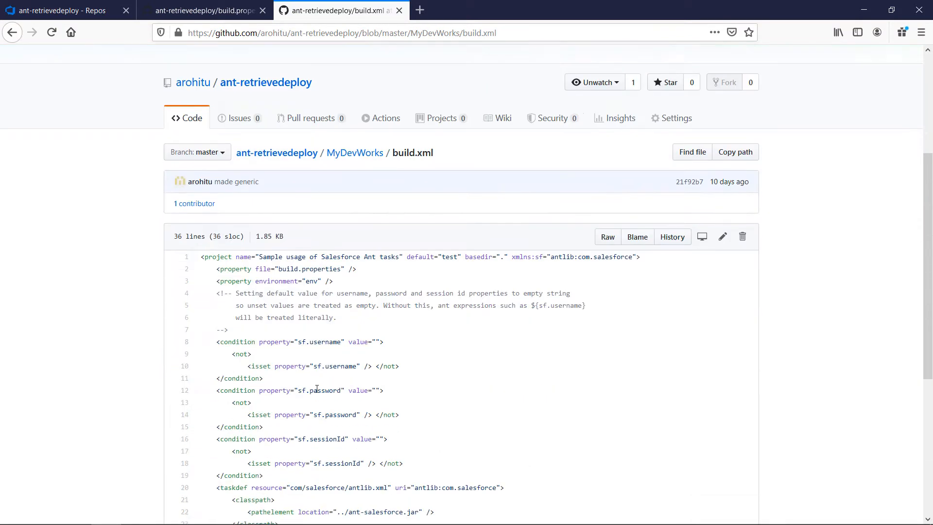
pyautogui.scroll(-3)
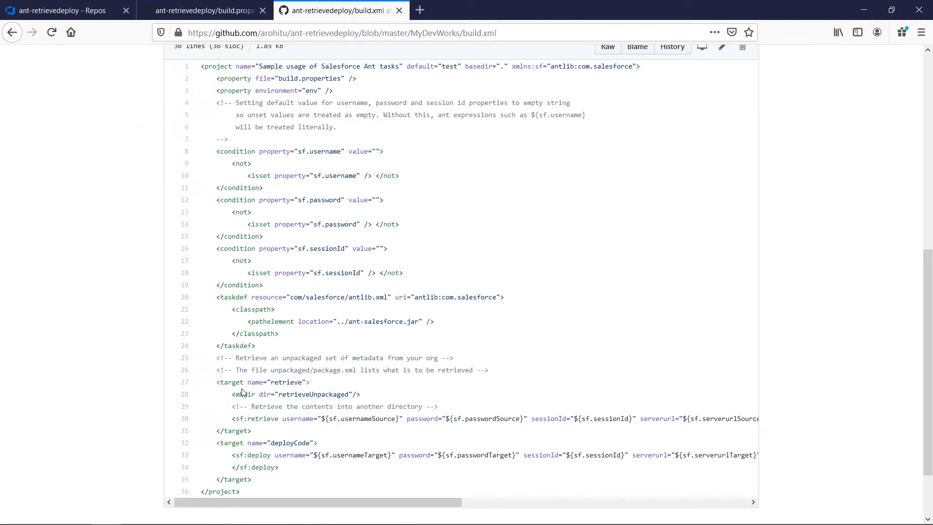
pyautogui.doubleClick(285, 381)
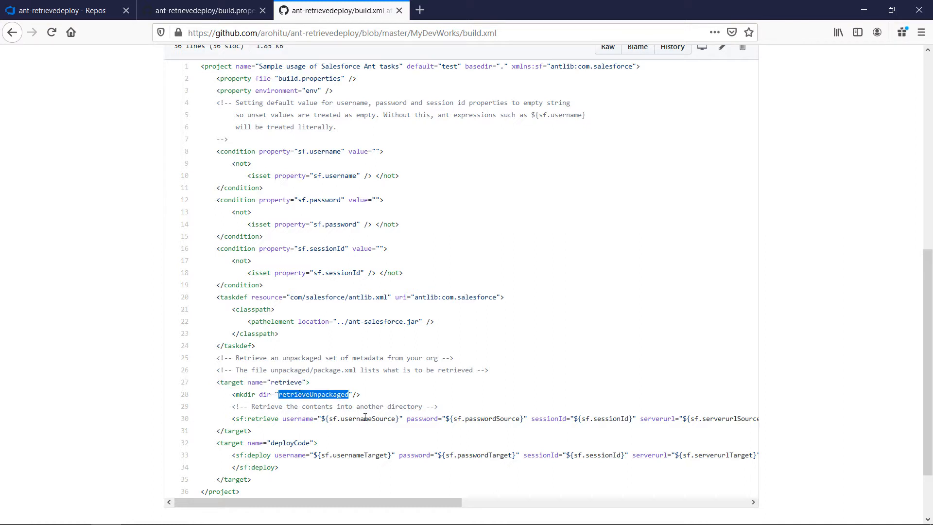
pyautogui.doubleClick(366, 417)
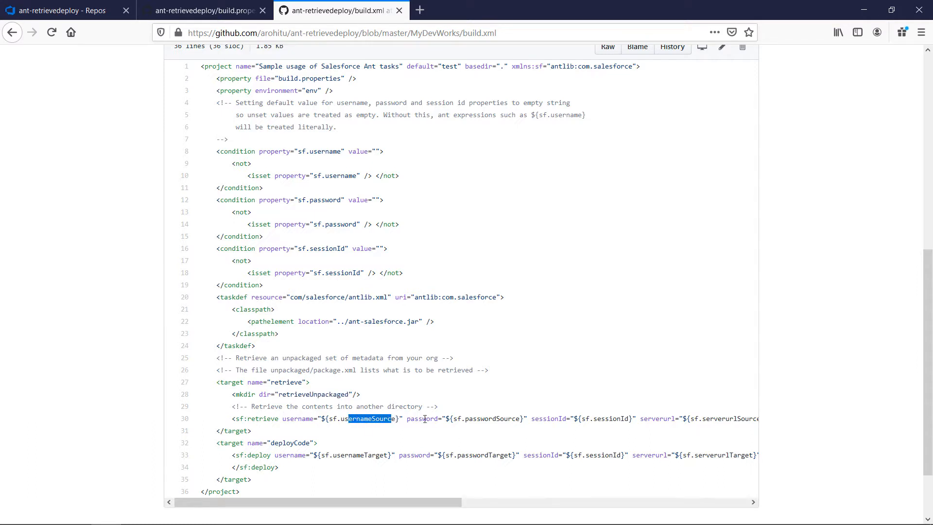
pyautogui.doubleClick(365, 454)
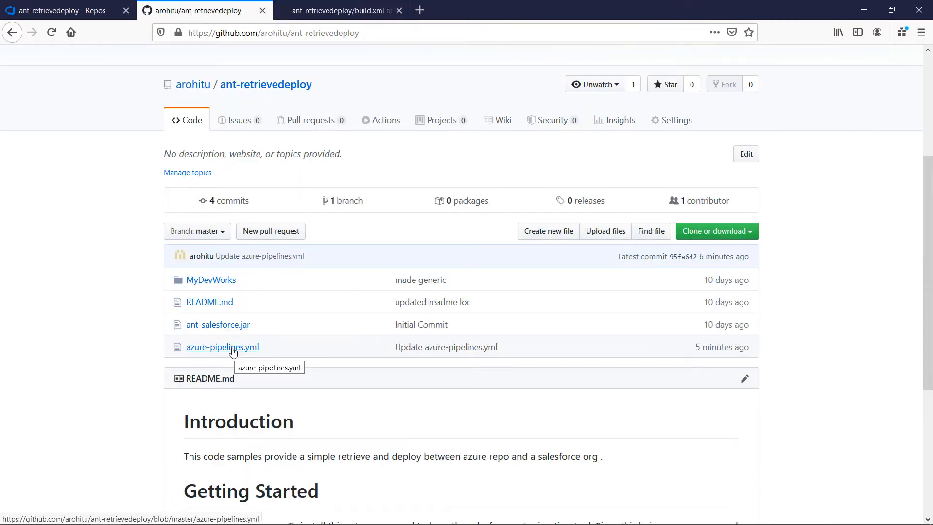
# Open azure-pipelines.yml and review the ubuntu-latest image and the second Ant task.
pyautogui.click(221, 347)
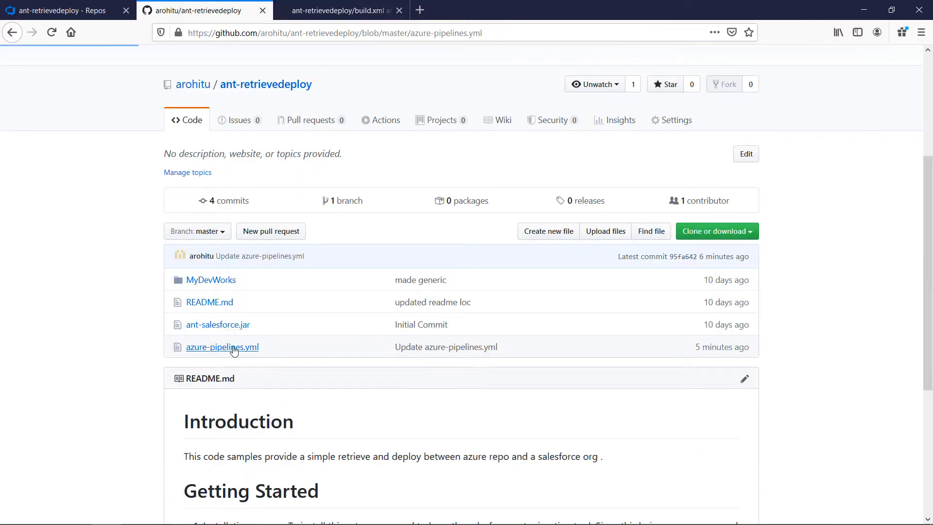
pyautogui.click(221, 347)
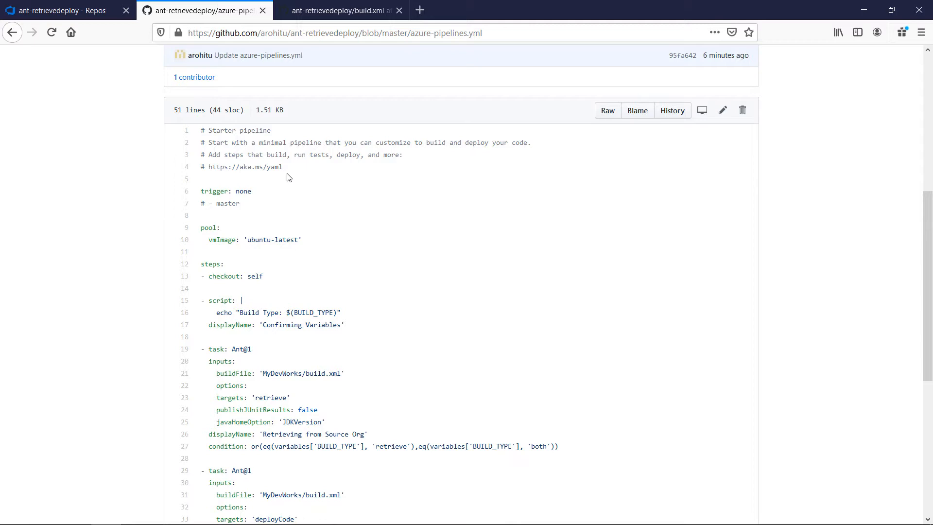
pyautogui.scroll(-3)
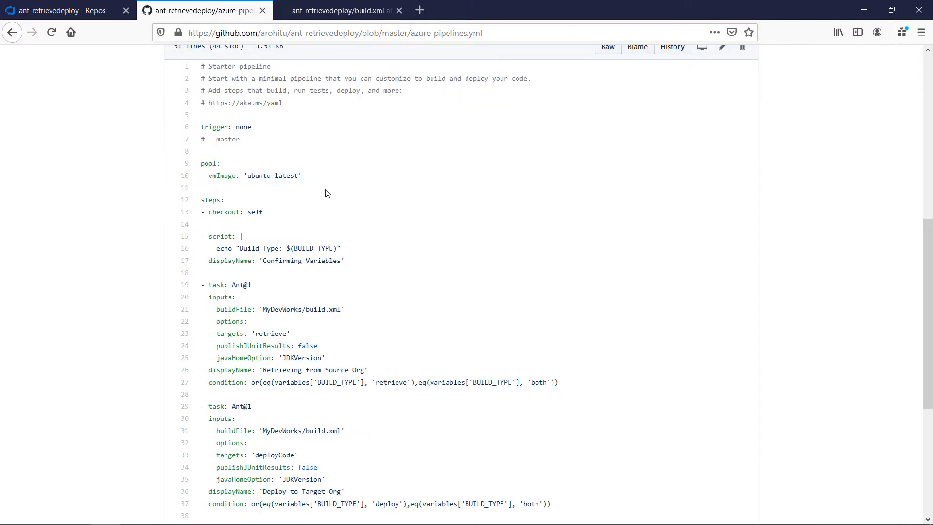
pyautogui.moveTo(225, 175)
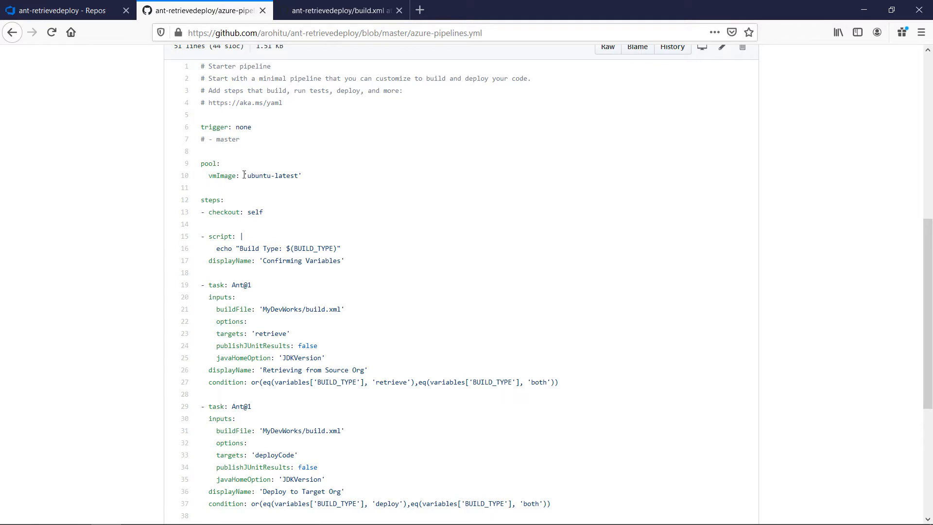
pyautogui.doubleClick(271, 175)
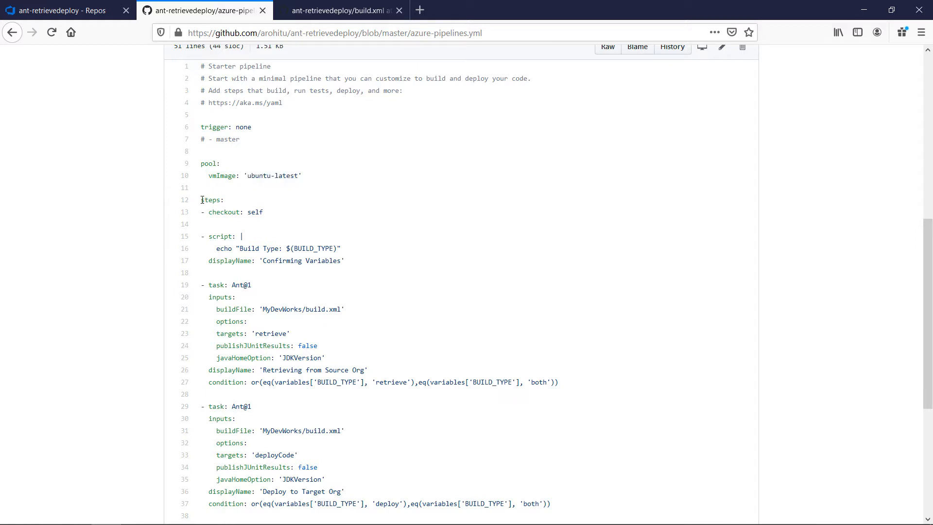
pyautogui.moveTo(201, 127); pyautogui.dragTo(301, 175)
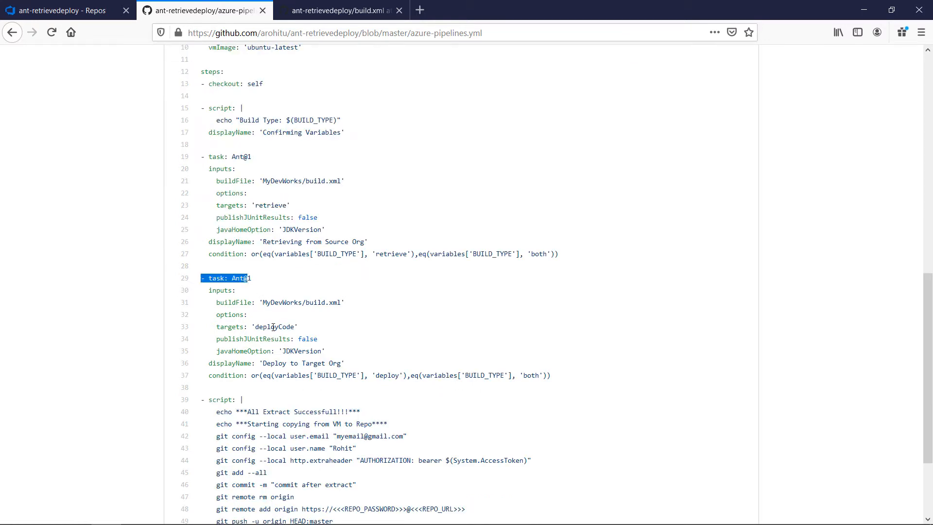
pyautogui.doubleClick(274, 327)
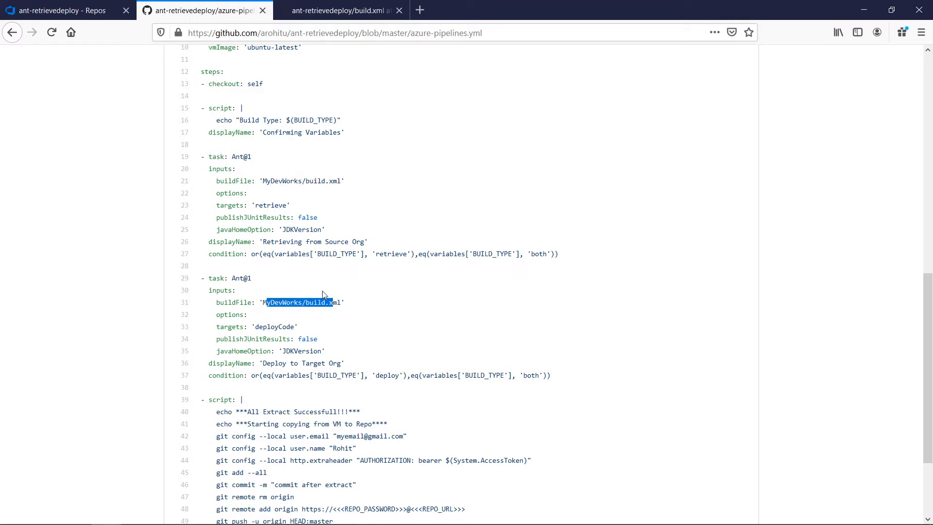
pyautogui.click(344, 10)
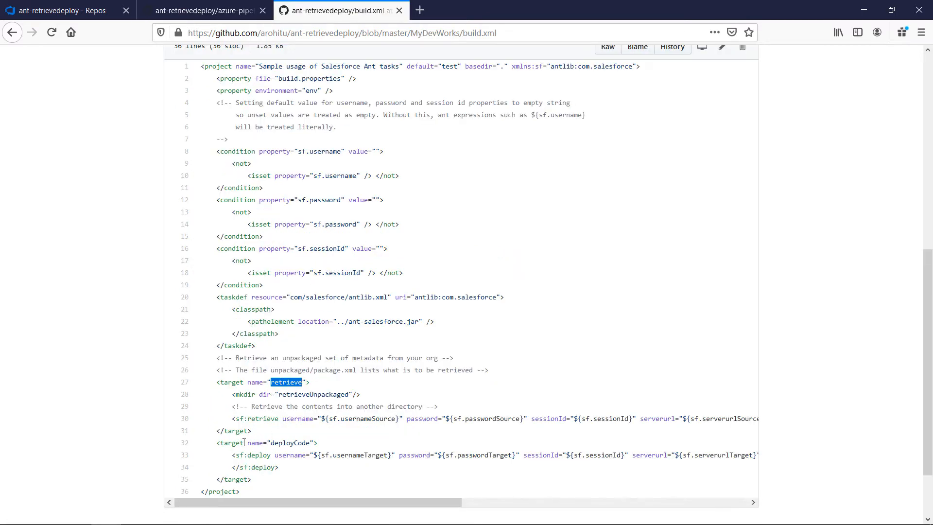
pyautogui.doubleClick(290, 442)
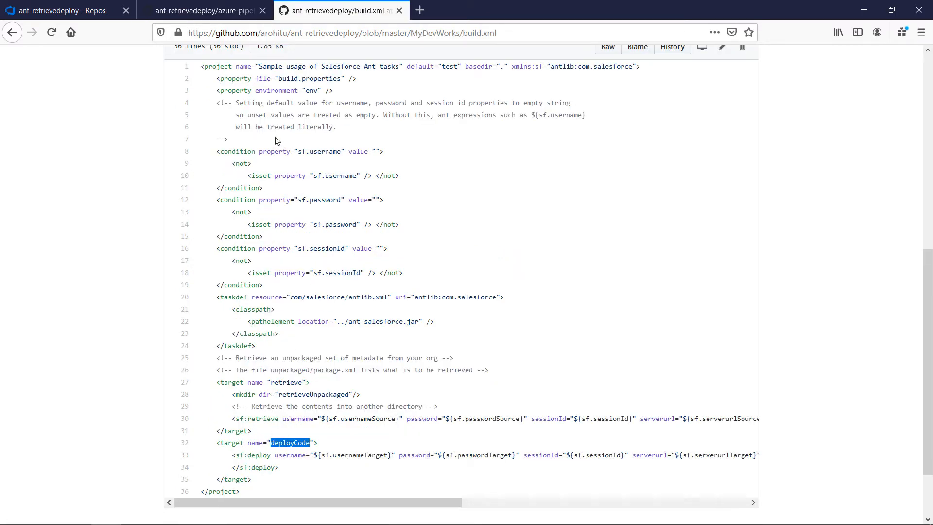
pyautogui.click(207, 9)
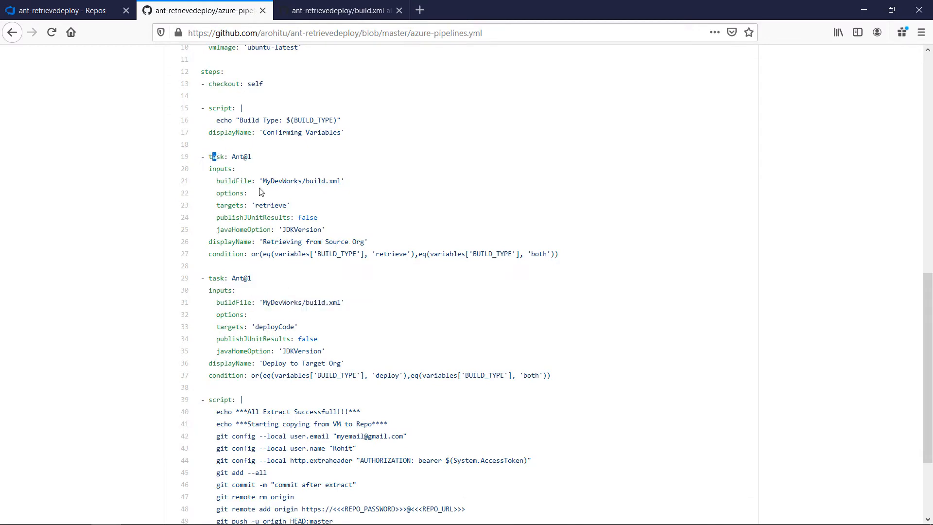
pyautogui.doubleClick(270, 205)
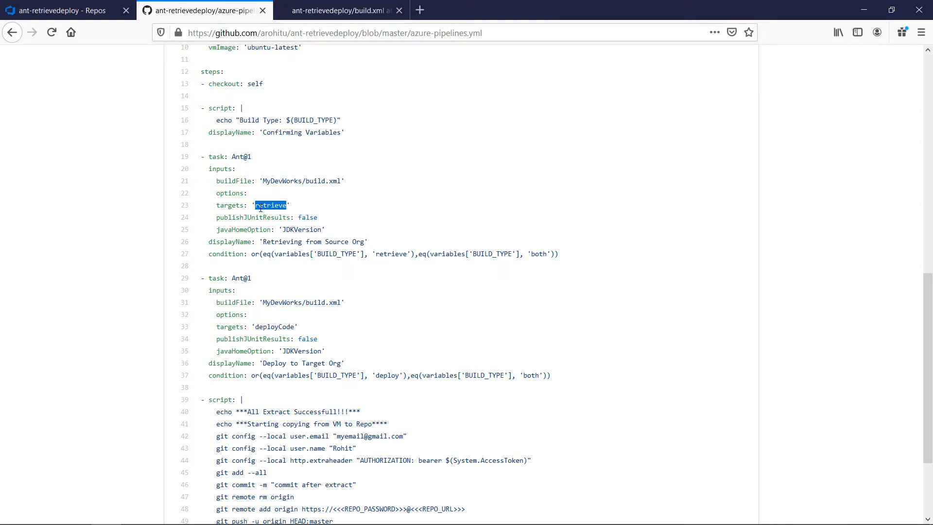
pyautogui.doubleClick(219, 254)
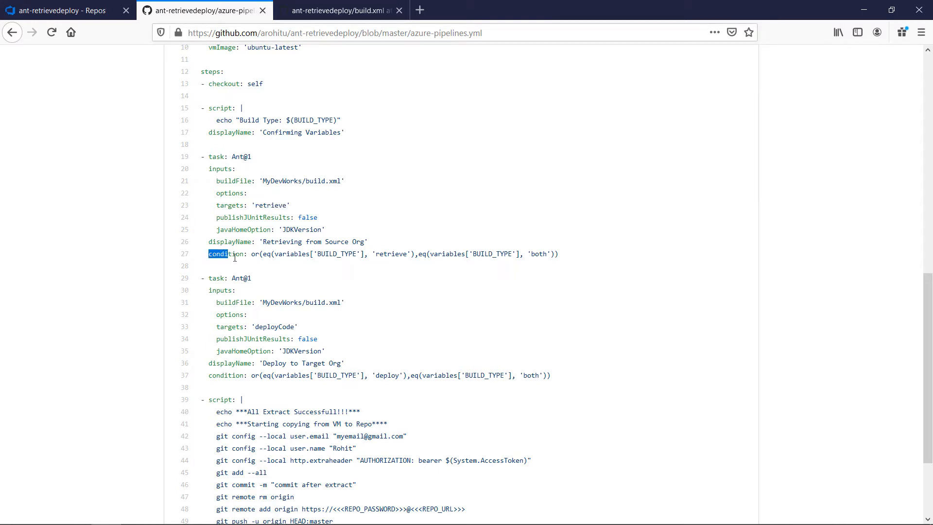
pyautogui.doubleClick(226, 254)
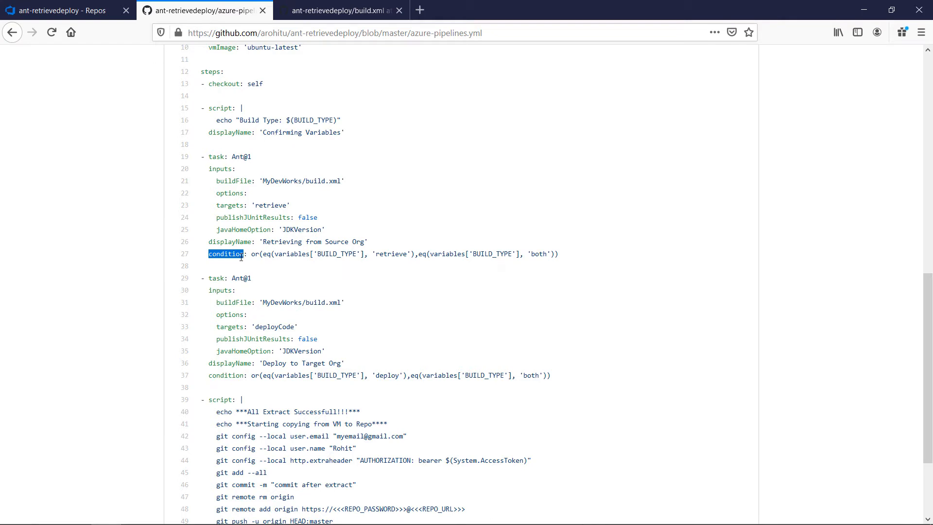
pyautogui.moveTo(330, 257)
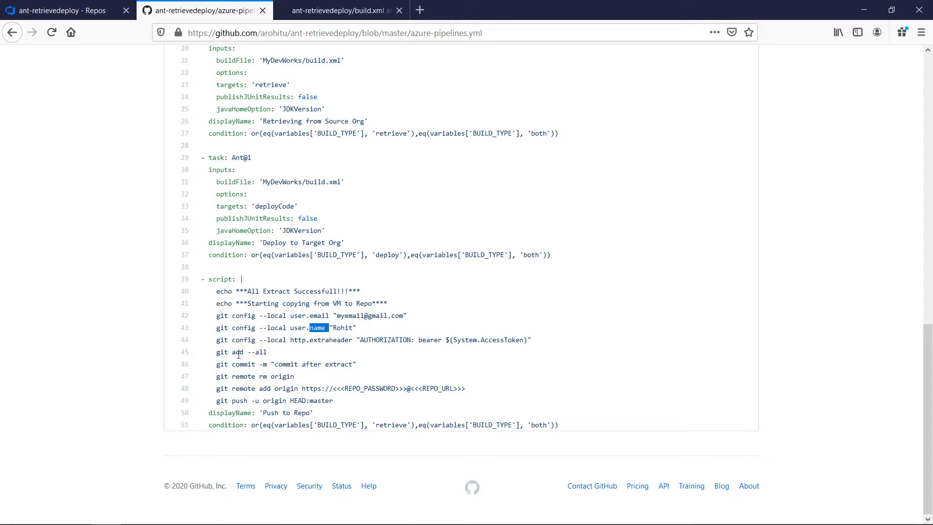
# Review the git remote add origin push command, then return to the Azure DevOps Repos files.
pyautogui.doubleClick(237, 352)
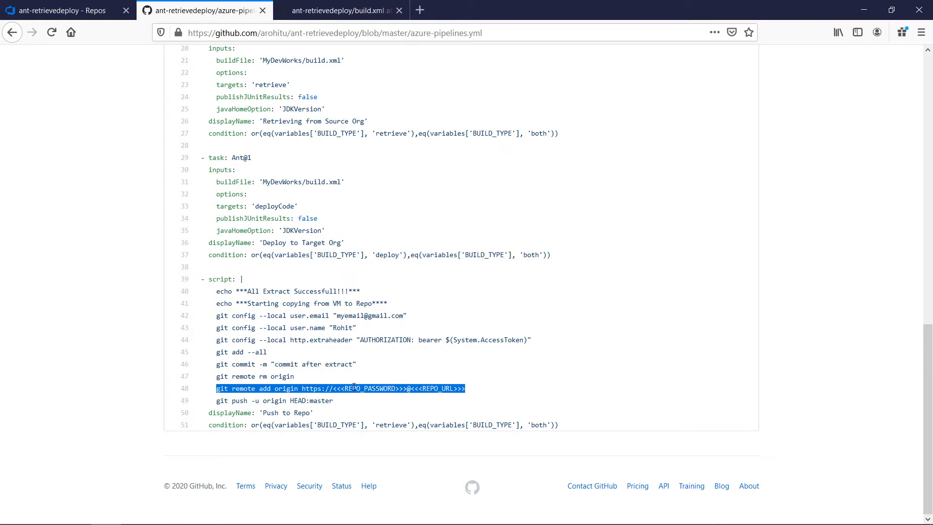
pyautogui.click(63, 10)
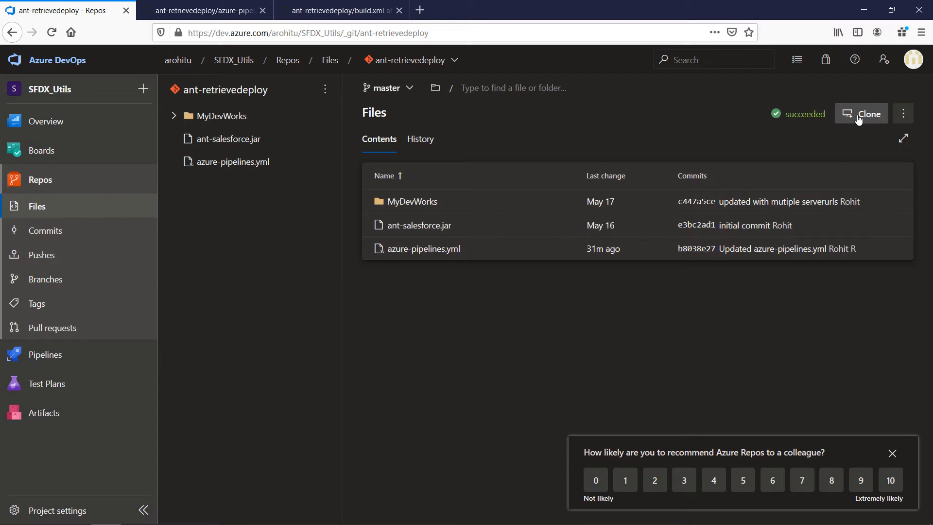
# View the repository clone URL, then compare azure-pipelines.yml with its GitHub copy.
pyautogui.click(864, 112)
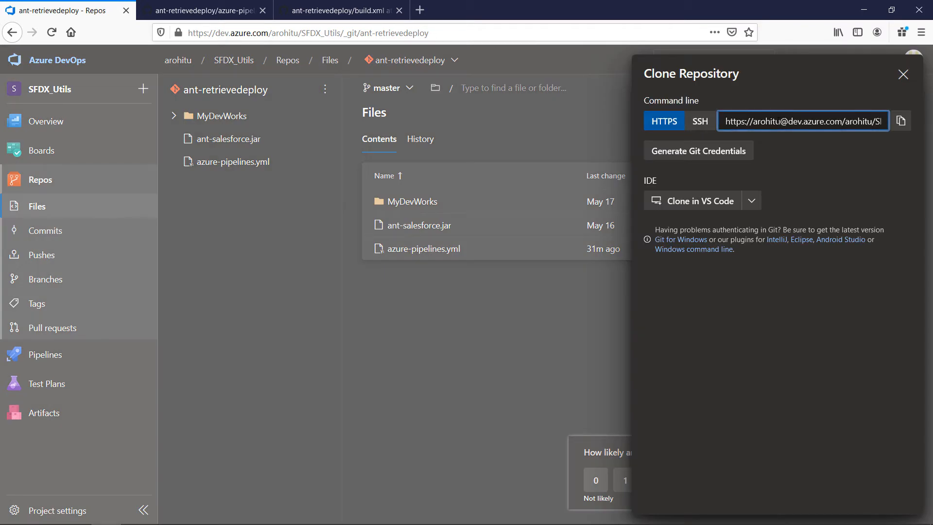
pyautogui.click(802, 120)
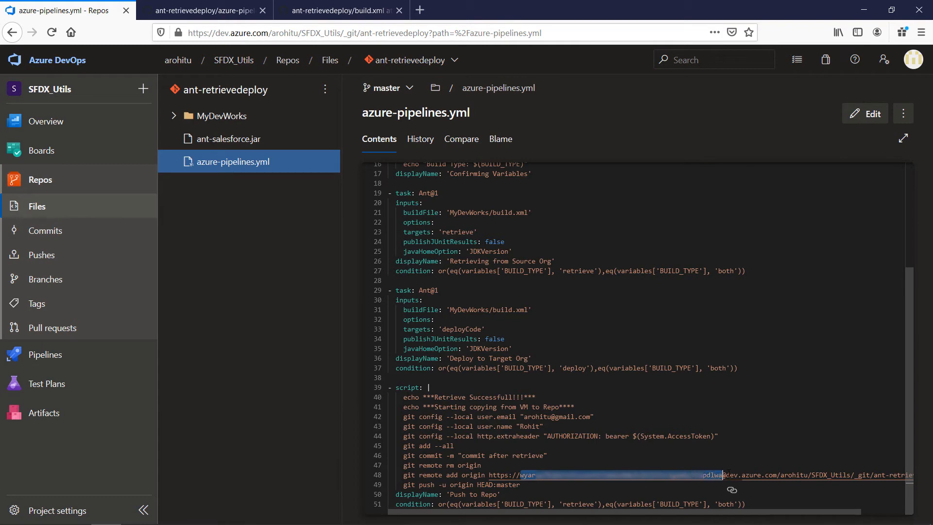
pyautogui.click(211, 10)
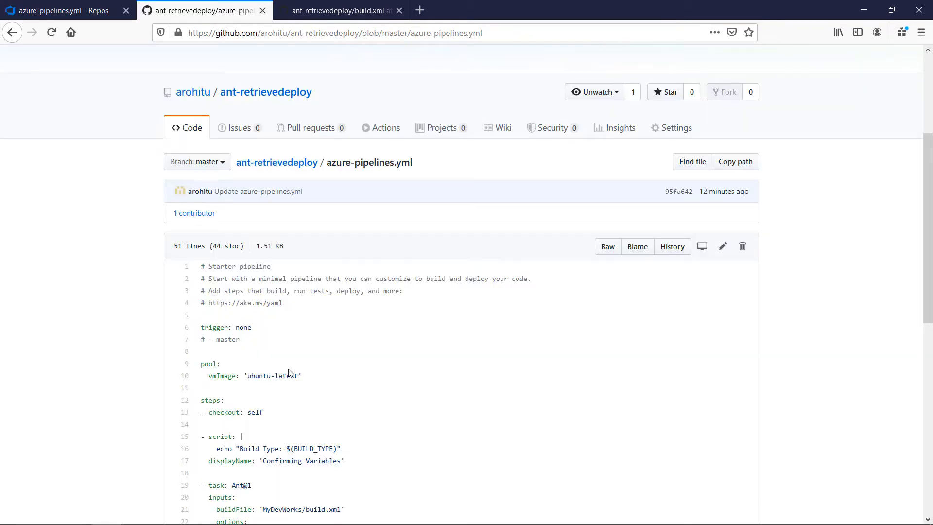
pyautogui.moveTo(289, 379)
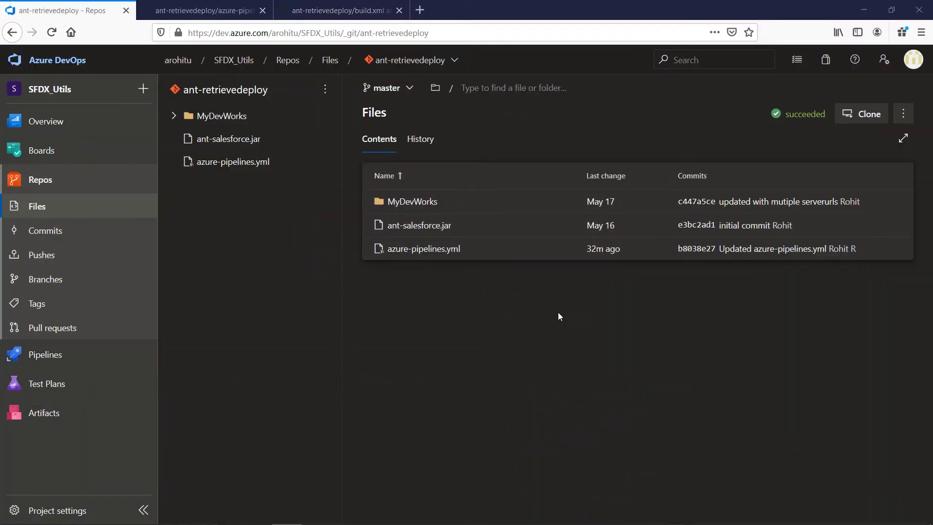
pyautogui.moveTo(406, 223)
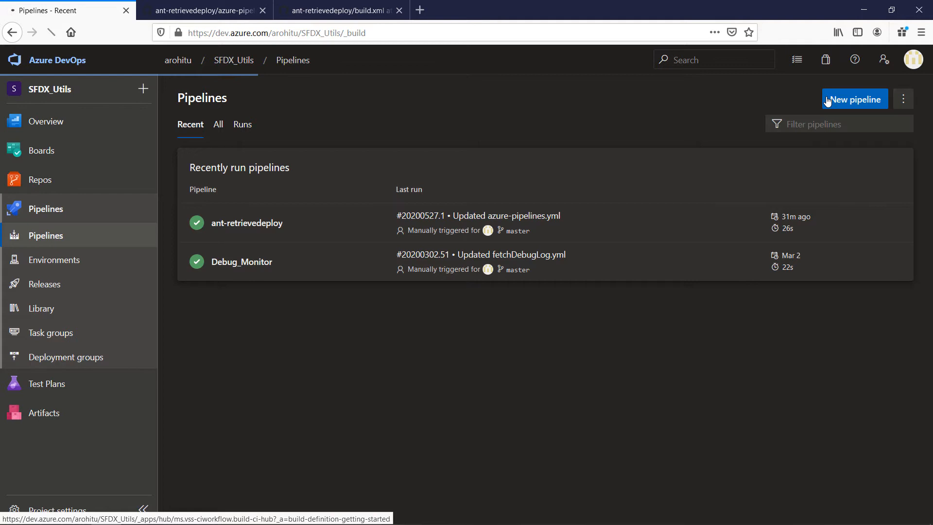
# Start a new pipeline from Azure Repos Git using the ant-retrievedeploy repository.
pyautogui.click(854, 100)
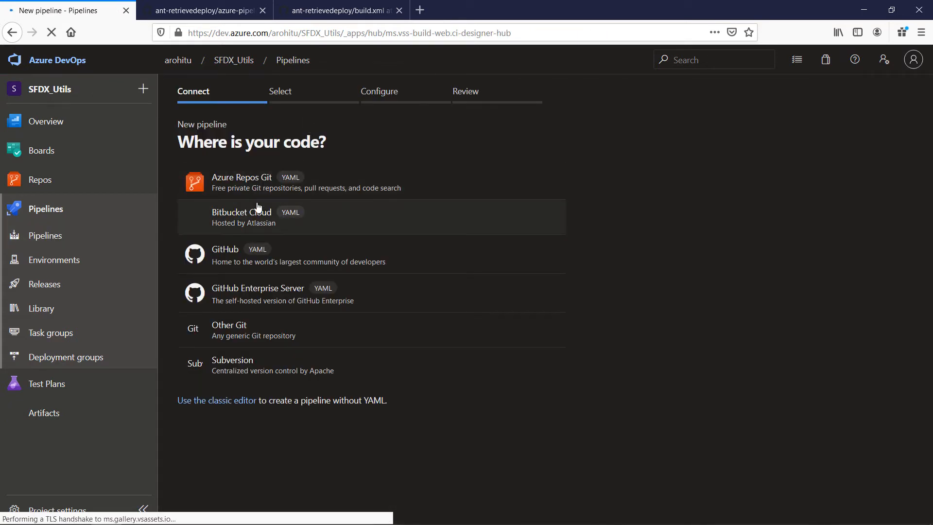
pyautogui.click(240, 177)
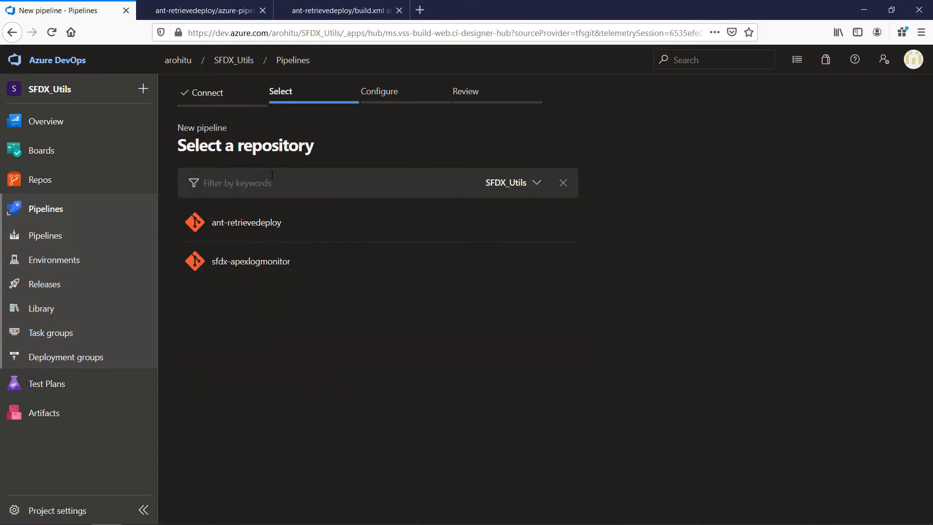
pyautogui.moveTo(241, 240)
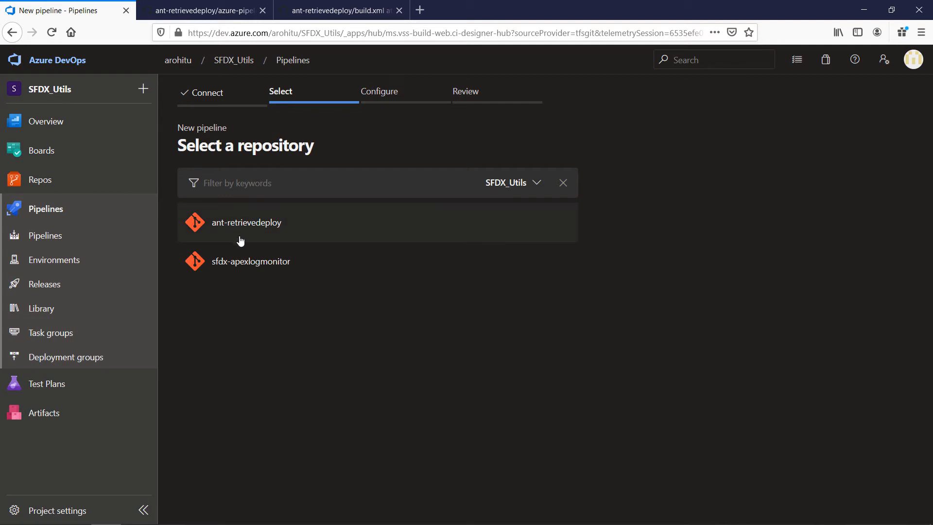
pyautogui.click(246, 221)
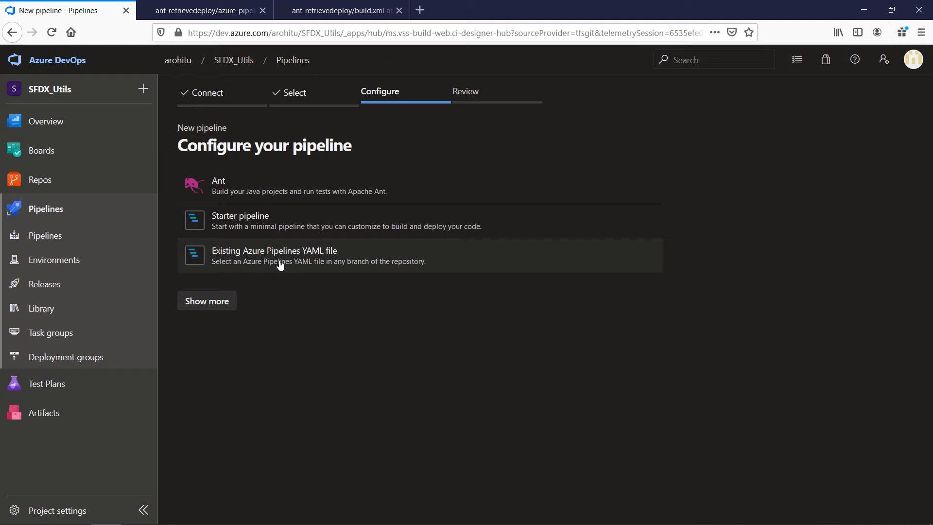
pyautogui.moveTo(260, 260)
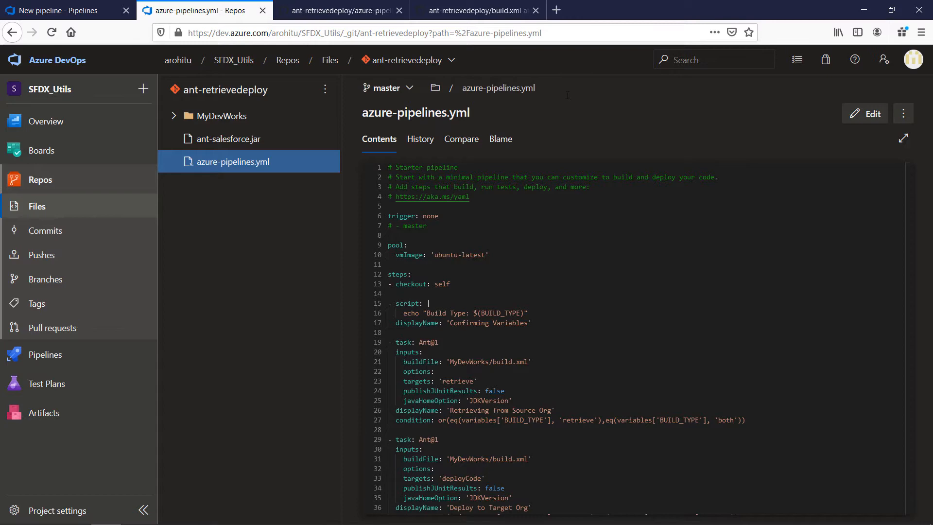
# Use the existing azure-pipelines.yml path as the pipeline definition and continue to review.
pyautogui.click(497, 87)
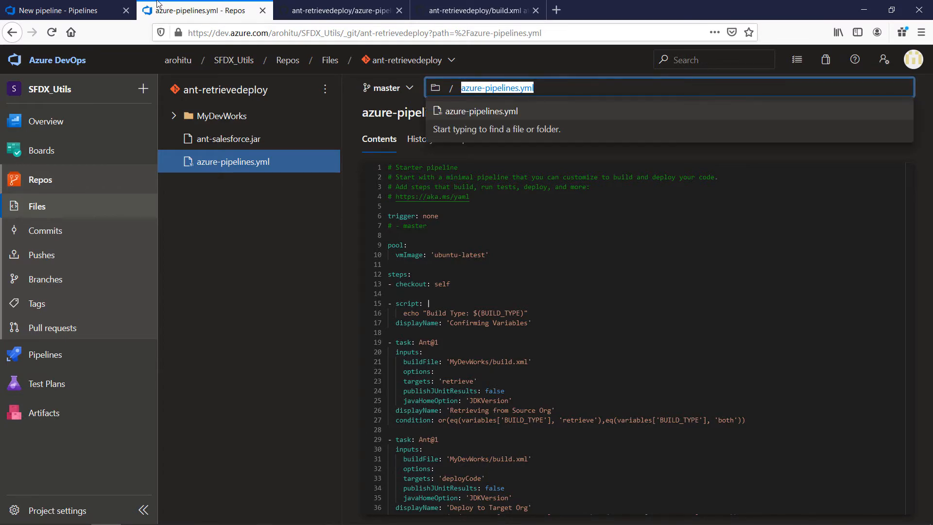
pyautogui.click(68, 8)
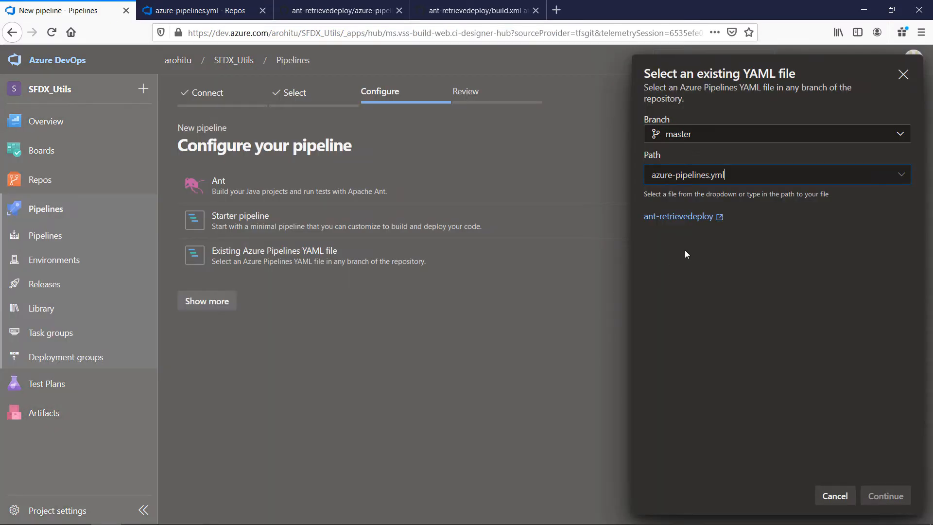
pyautogui.click(884, 494)
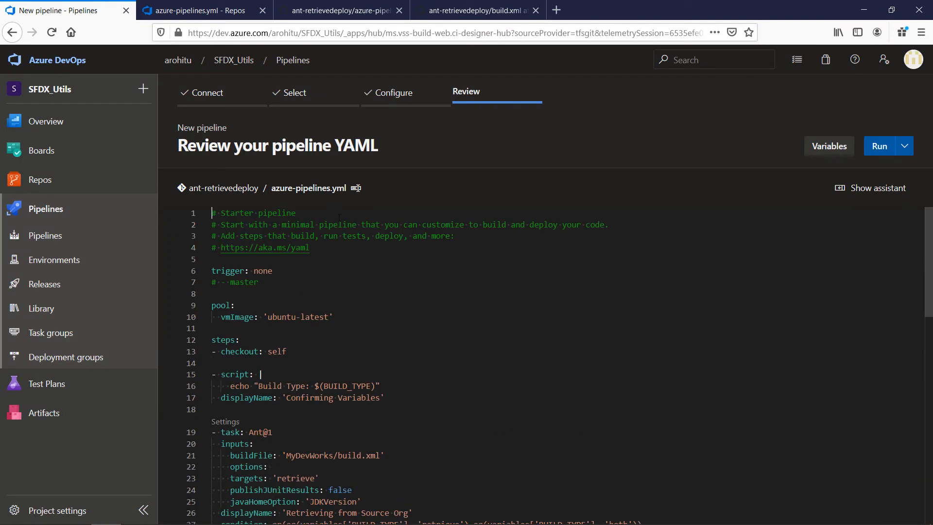
# Add pipeline variable BUILD_TYPE = retrieve, overridable at run time, and save without running.
pyautogui.click(829, 146)
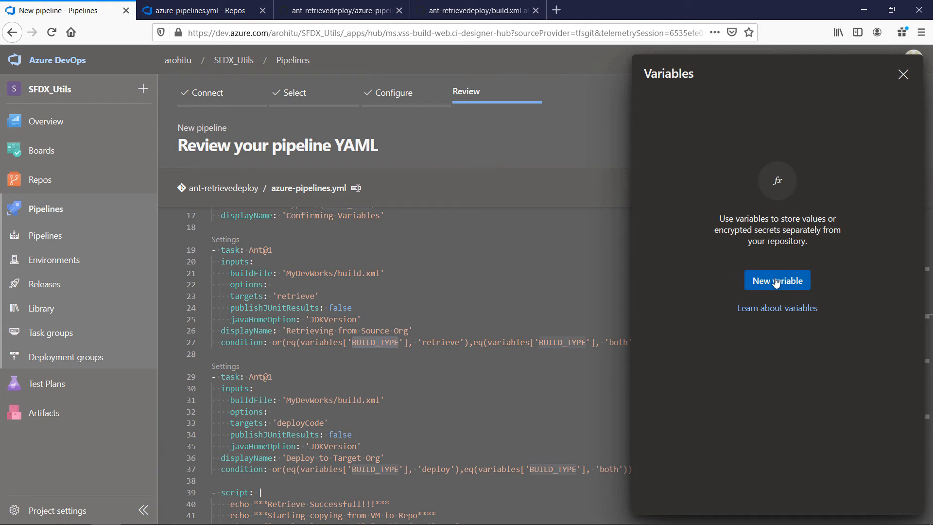
pyautogui.click(778, 280)
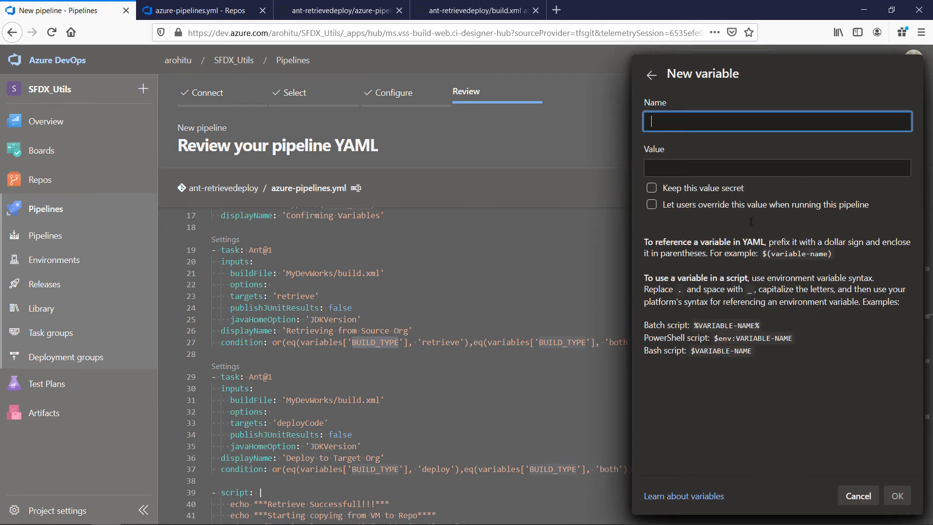
pyautogui.write('BUILD_TYPE')
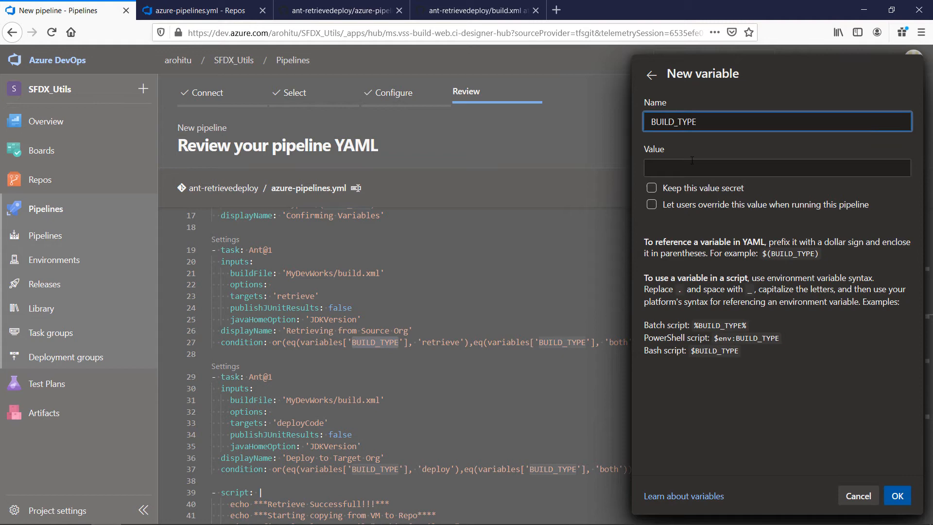
pyautogui.click(777, 167)
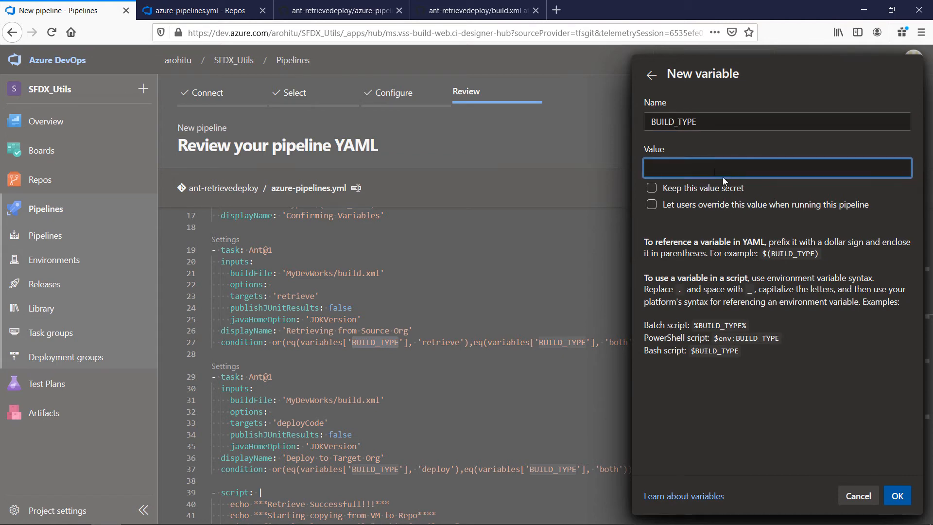
pyautogui.write('ret')
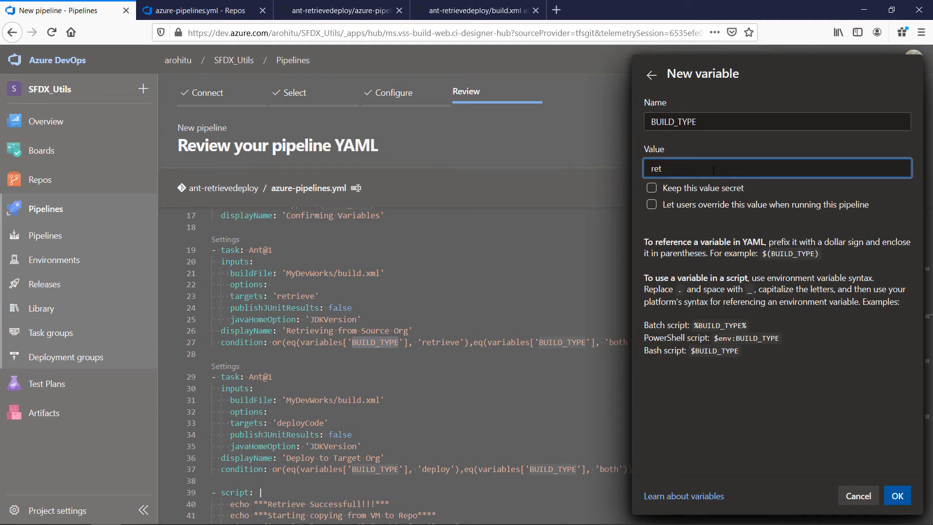
pyautogui.write('rieve')
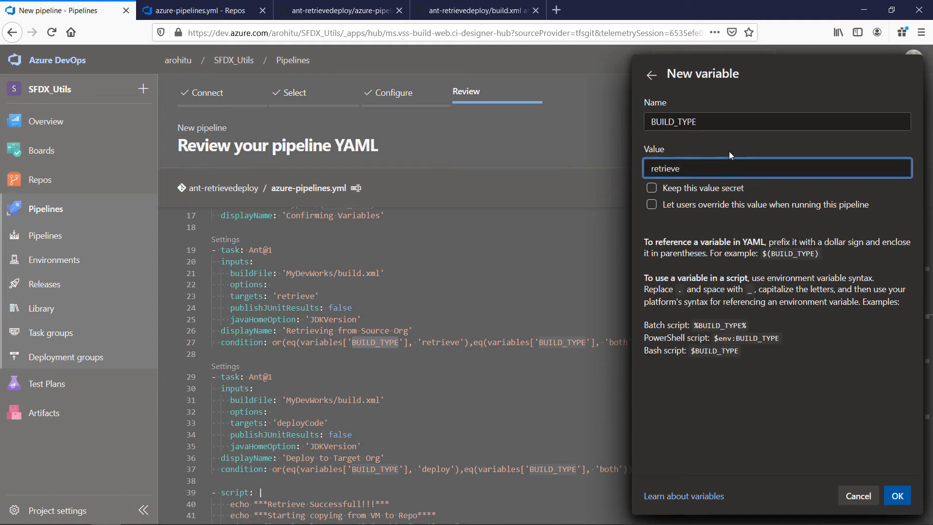
pyautogui.click(651, 204)
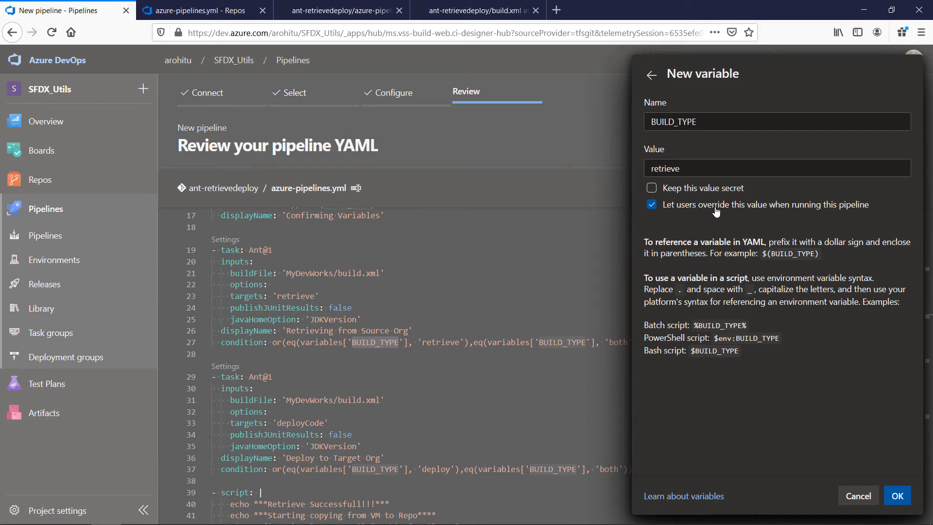
pyautogui.moveTo(846, 212)
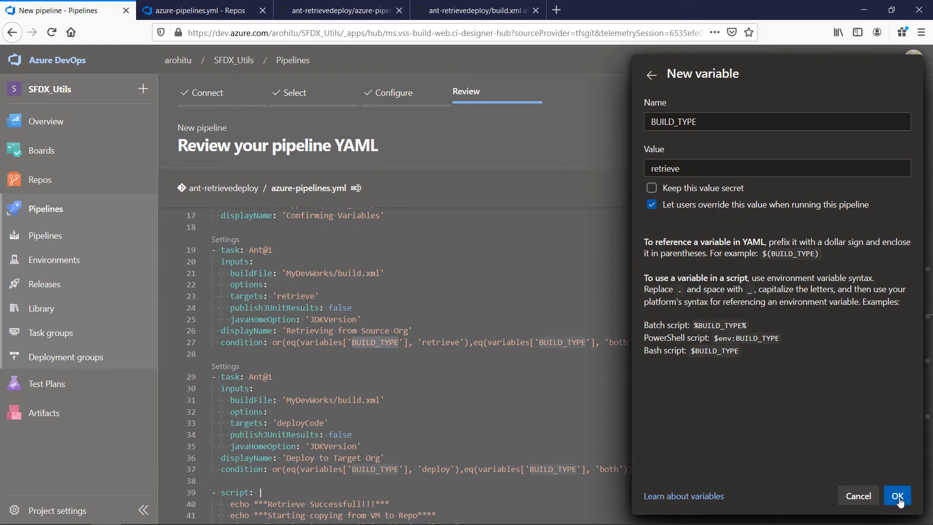
pyautogui.click(898, 495)
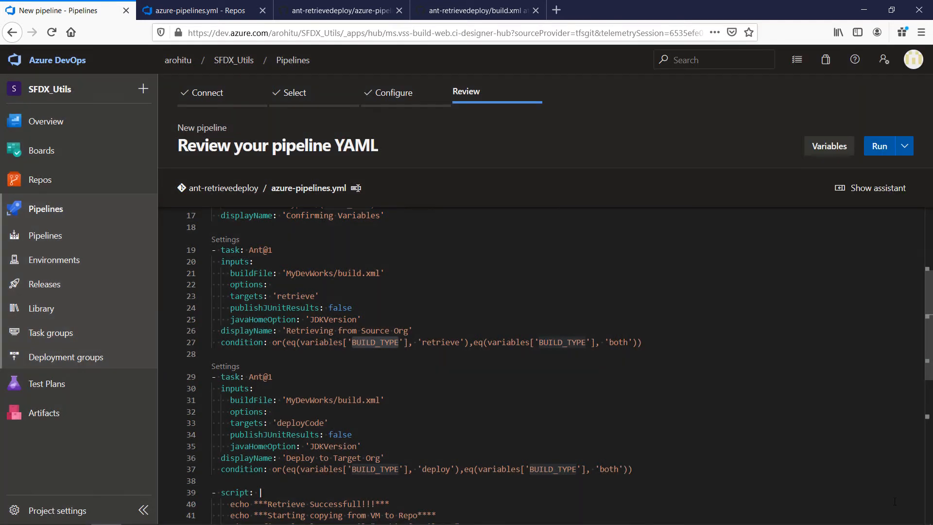
pyautogui.moveTo(904, 146)
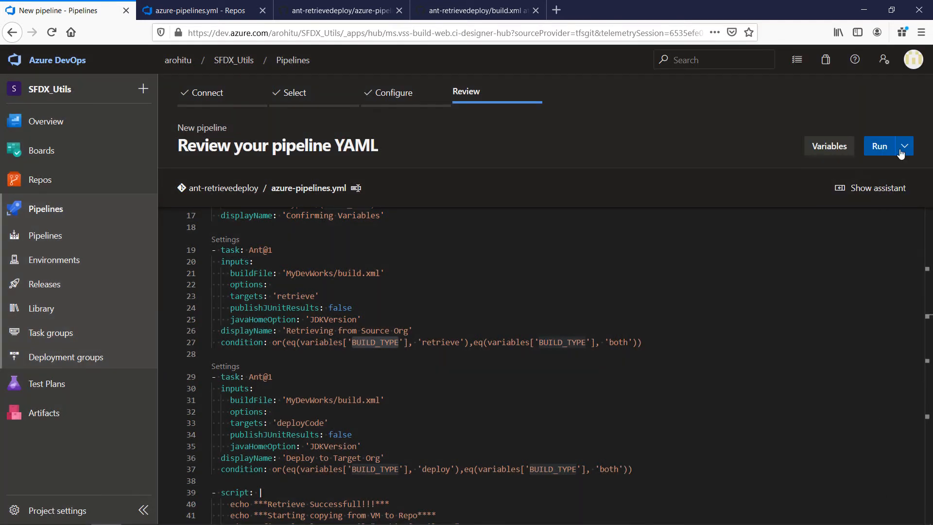
pyautogui.click(879, 145)
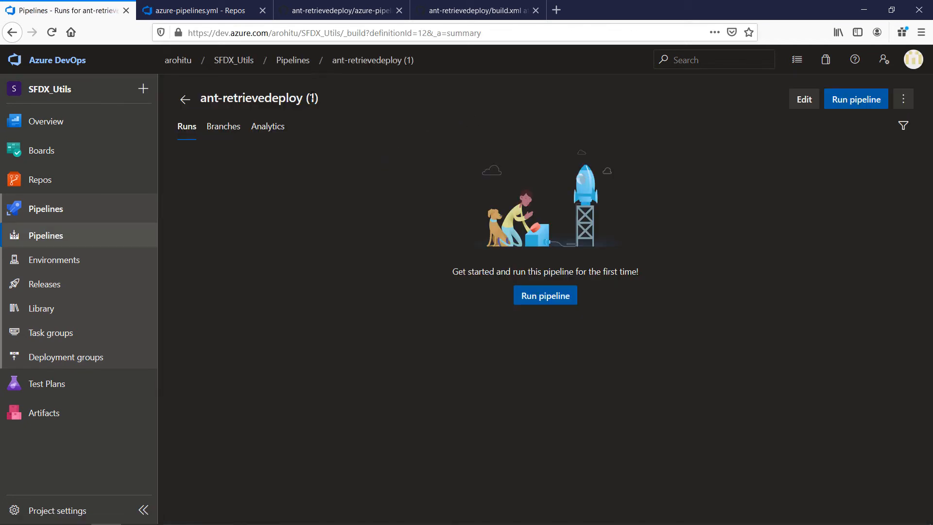
# Rename the pipeline to 'ANT Deployment on Azure'.
pyautogui.click(903, 99)
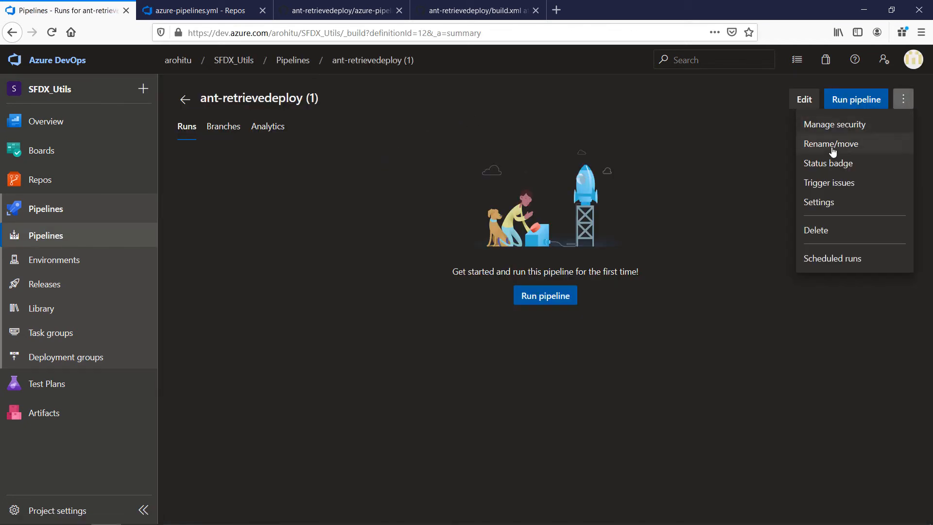
pyautogui.click(831, 143)
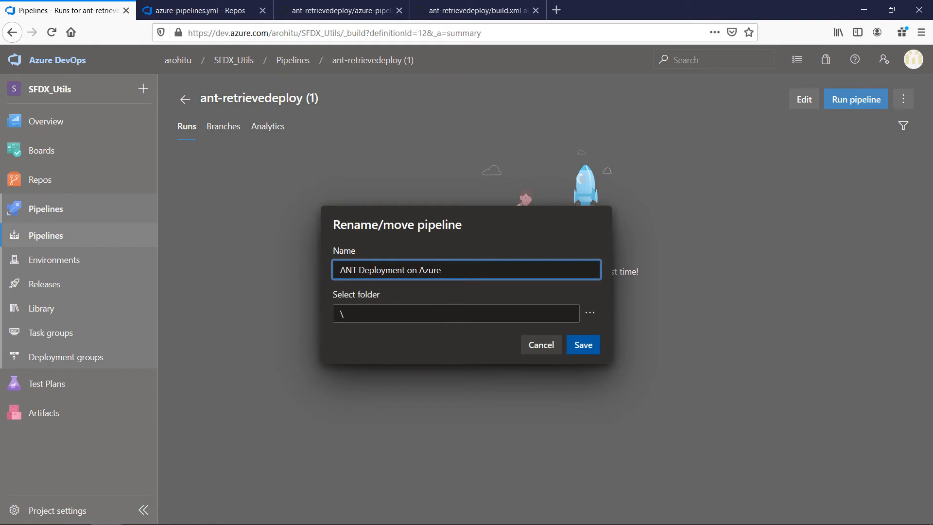
pyautogui.click(582, 344)
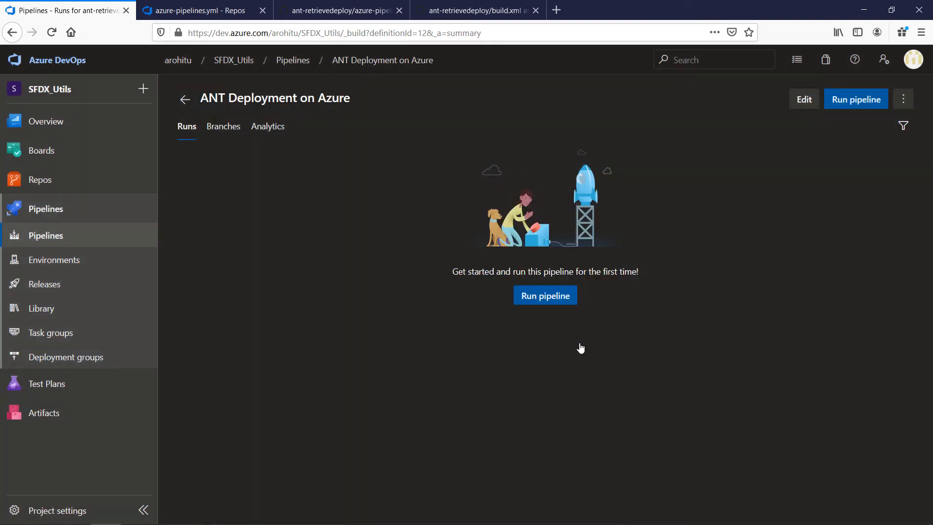
# Run the pipeline manually from master with BUILD_TYPE confirmed as retrieve.
pyautogui.click(545, 296)
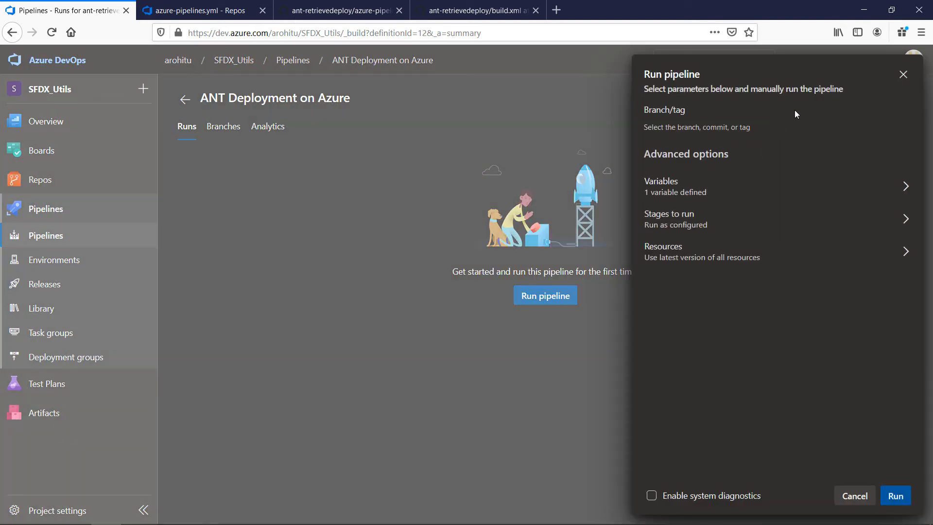
pyautogui.click(660, 180)
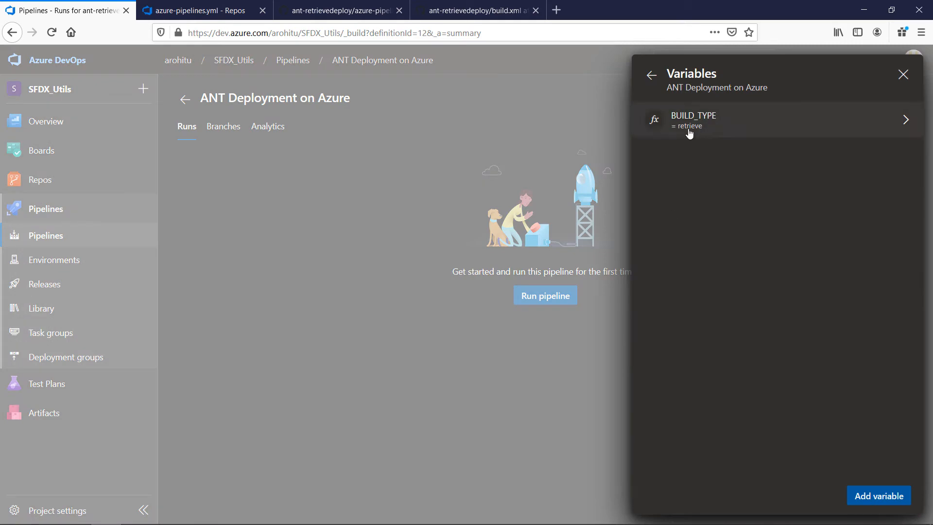
pyautogui.click(651, 75)
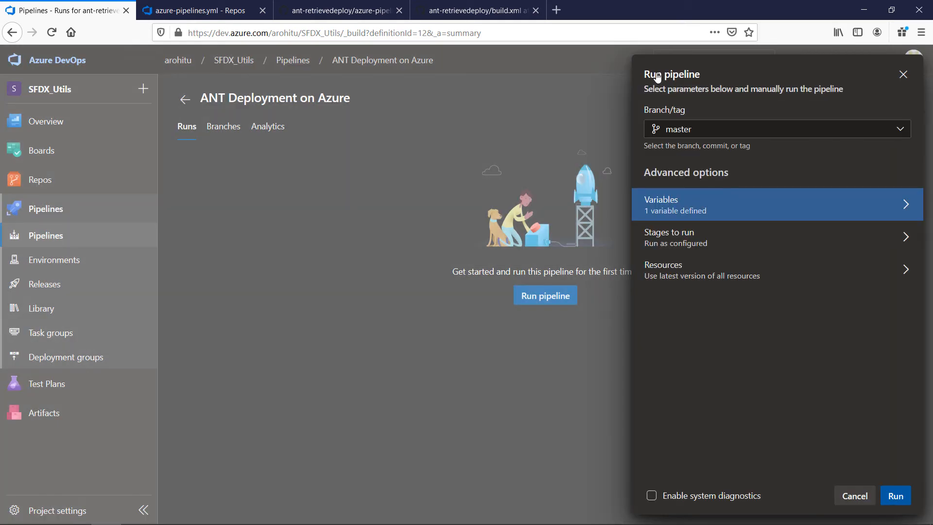
pyautogui.click(897, 495)
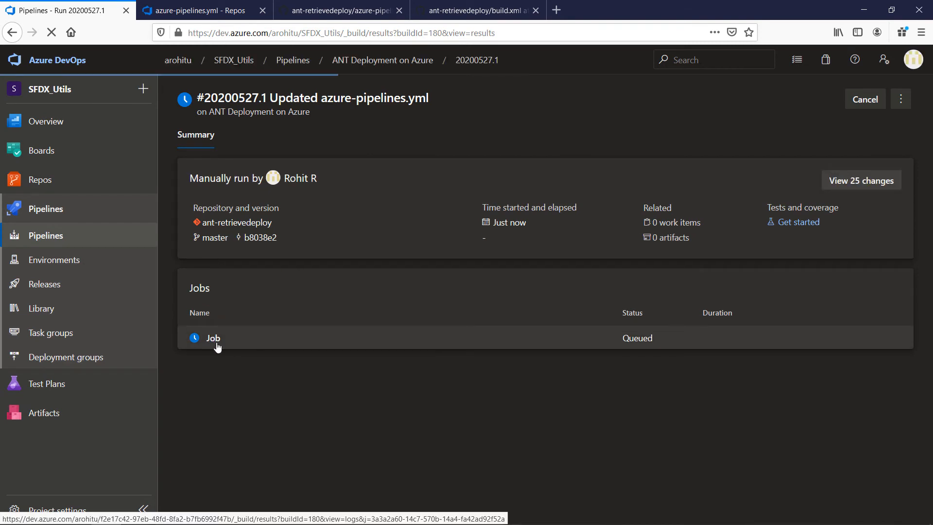
# Check the job's Confirming Variables log shows Build Type retrieve and the retrieve log ends BUILD SUCCESSFUL.
pyautogui.click(213, 338)
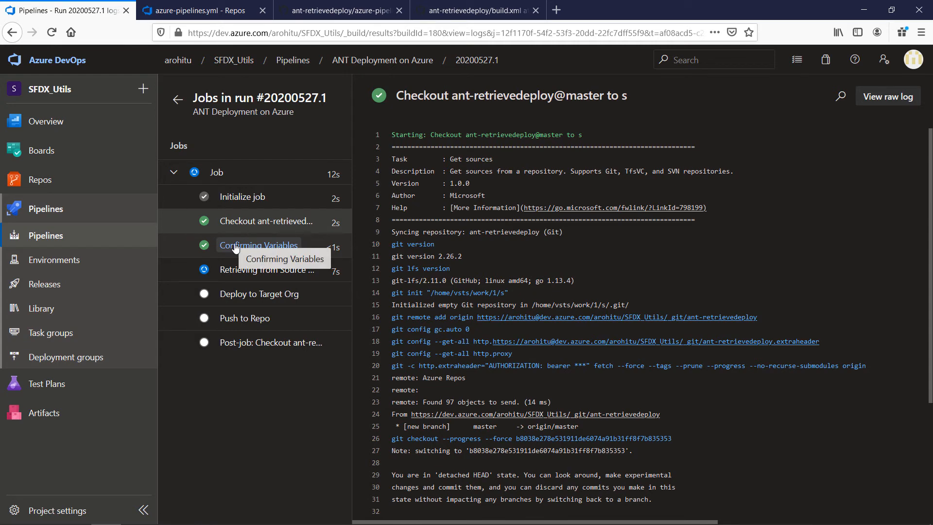
pyautogui.click(259, 245)
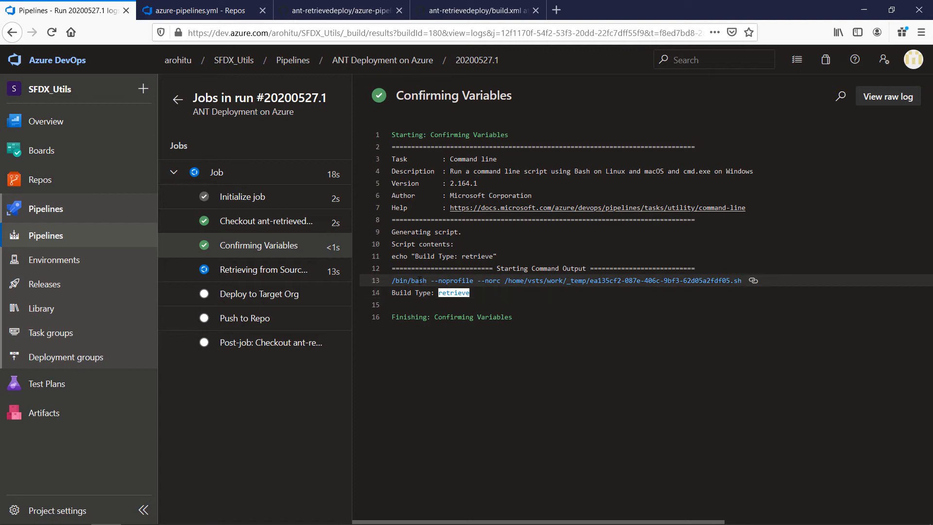
pyautogui.click(263, 270)
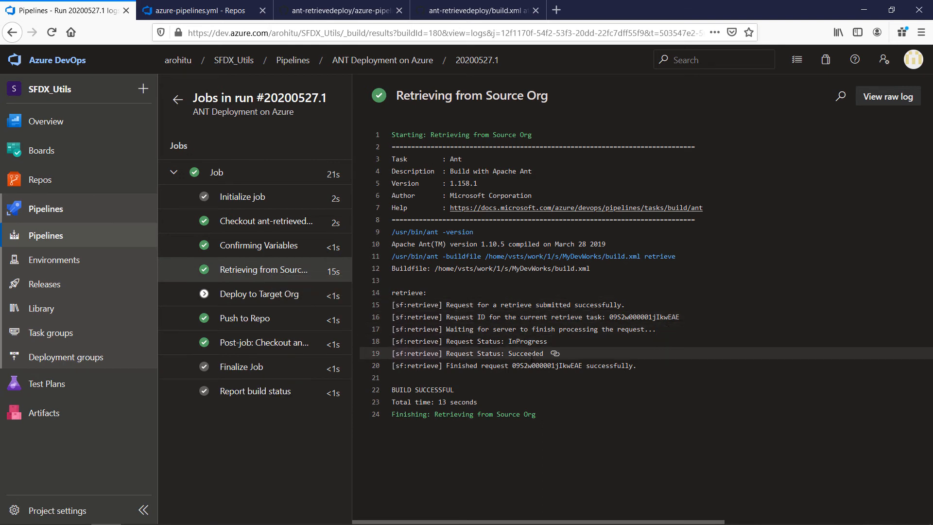
pyautogui.moveTo(263, 293)
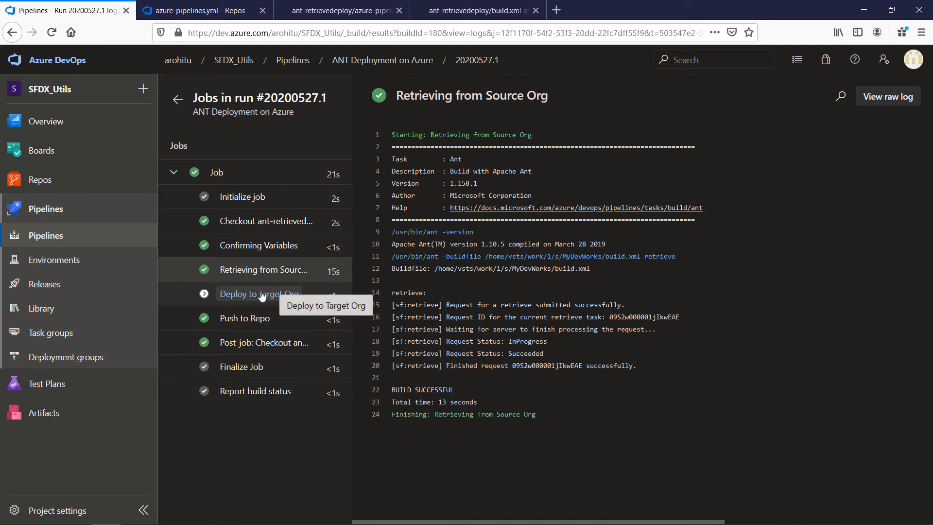
# Review the Deploy to Target Org, Push to Repo, post-job checkout and build status logs.
pyautogui.click(259, 293)
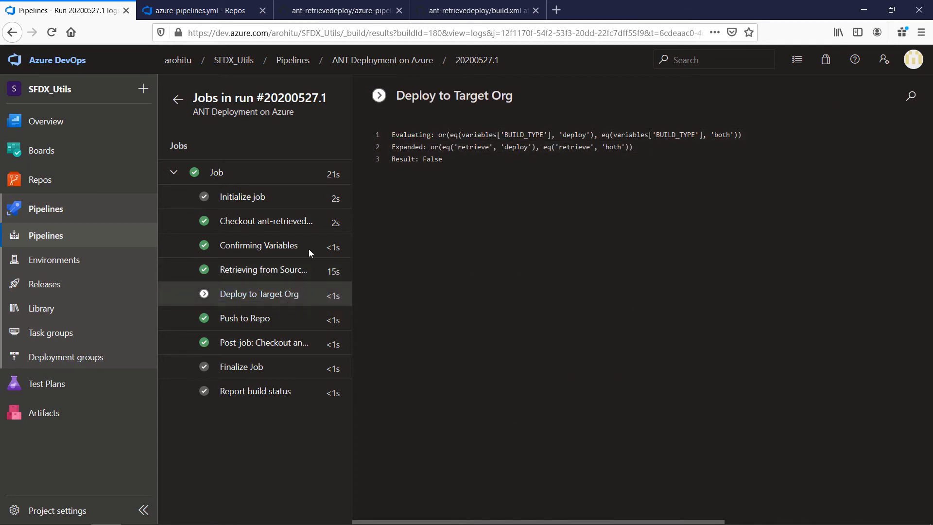
pyautogui.moveTo(259, 320)
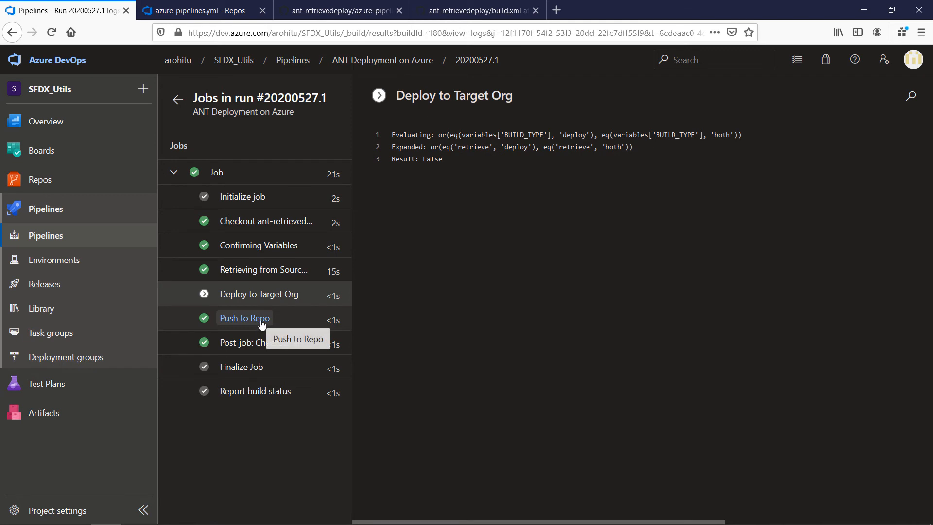
pyautogui.click(245, 317)
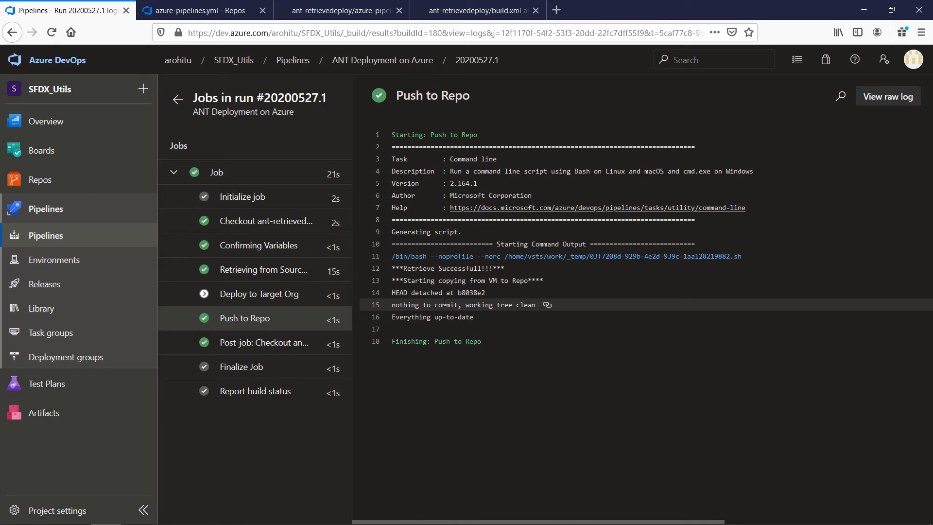
pyautogui.click(263, 342)
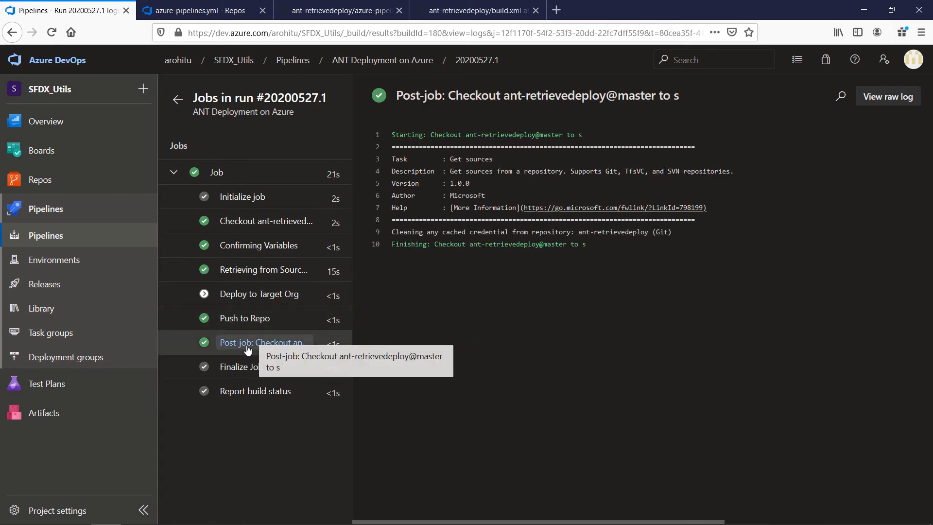
pyautogui.moveTo(438, 280)
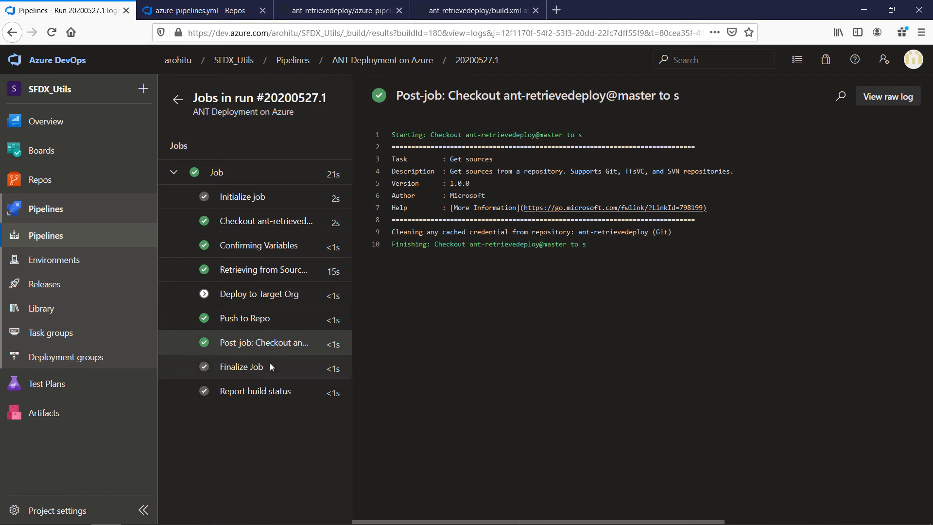
pyautogui.click(255, 391)
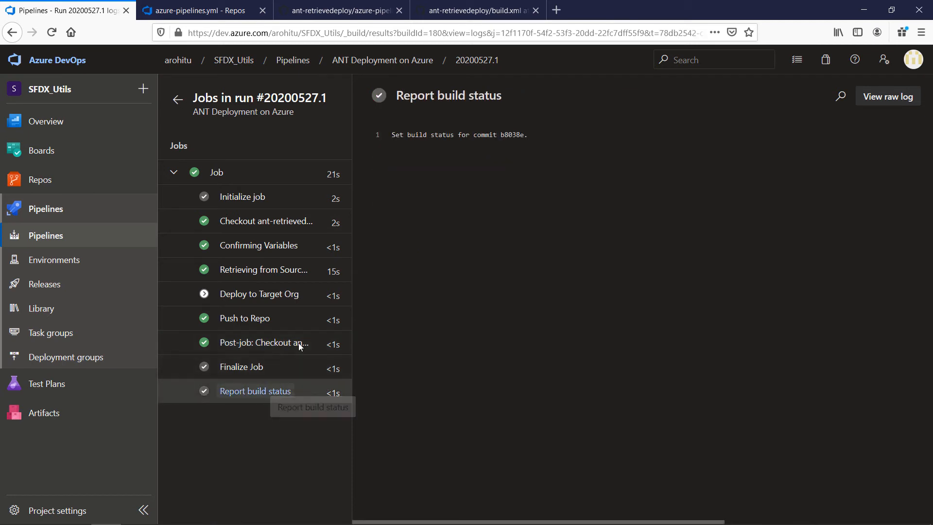
pyautogui.moveTo(299, 363)
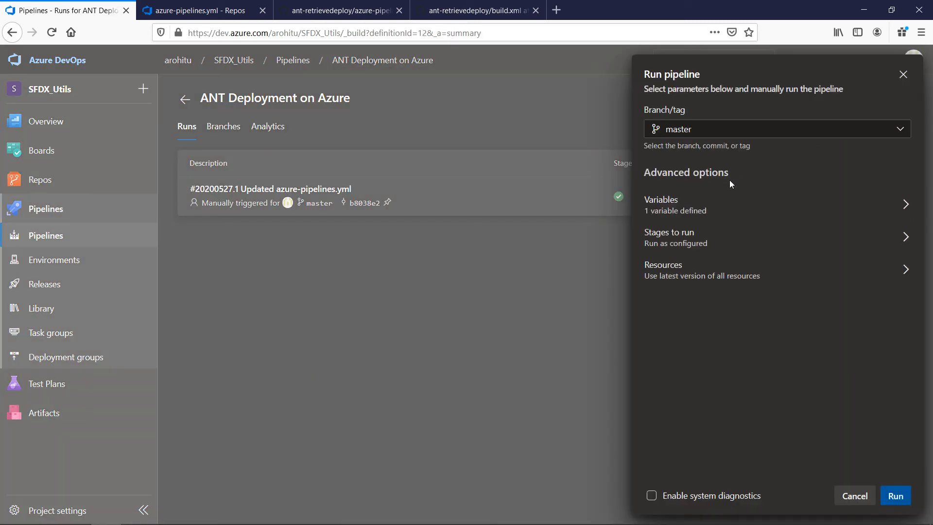
# Queue run 20200527.2 from master with the BUILD_TYPE variable set to both.
pyautogui.click(777, 204)
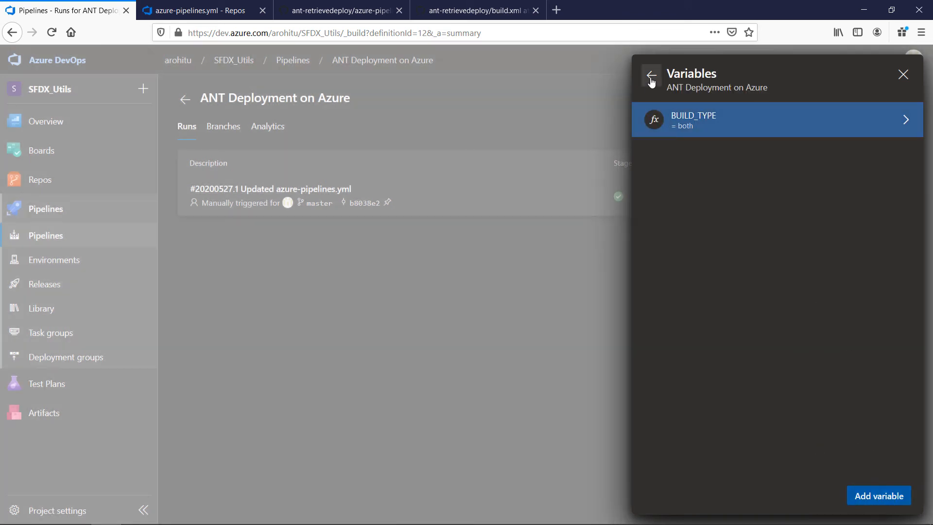
pyautogui.click(651, 76)
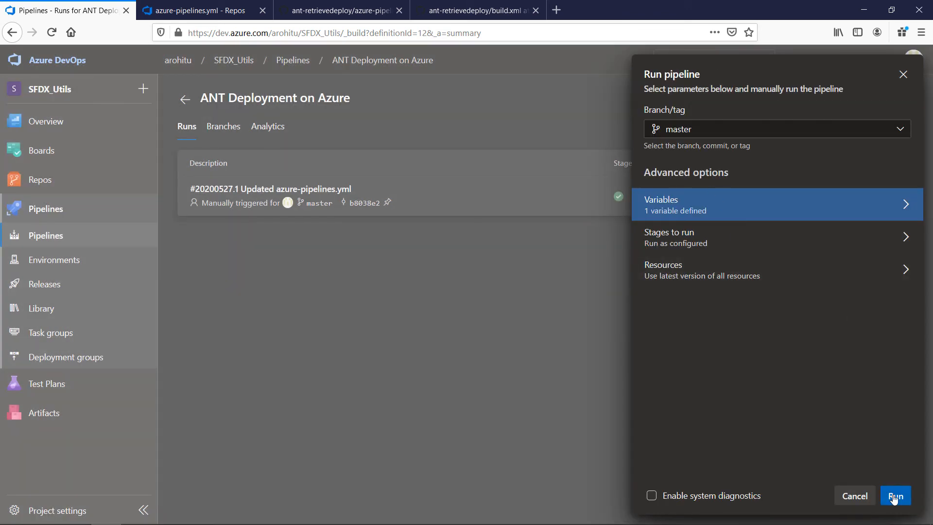
pyautogui.click(895, 496)
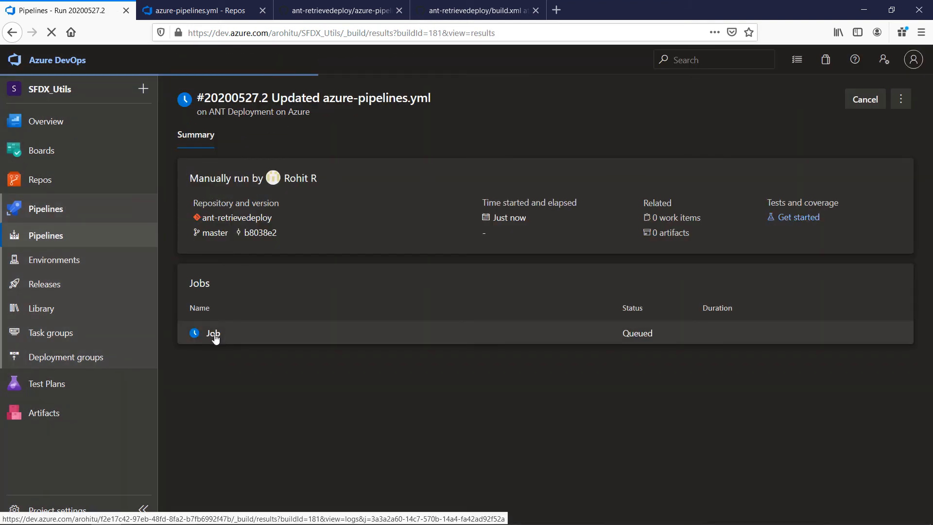
# Watch the job's Confirming Variables, retrieve and Deploy to Target Org logs until both report success.
pyautogui.click(213, 332)
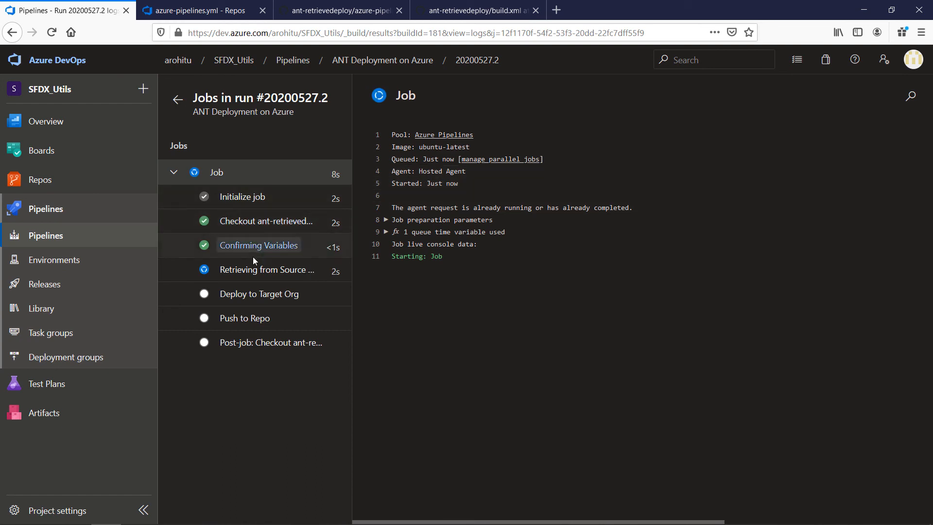
pyautogui.click(266, 270)
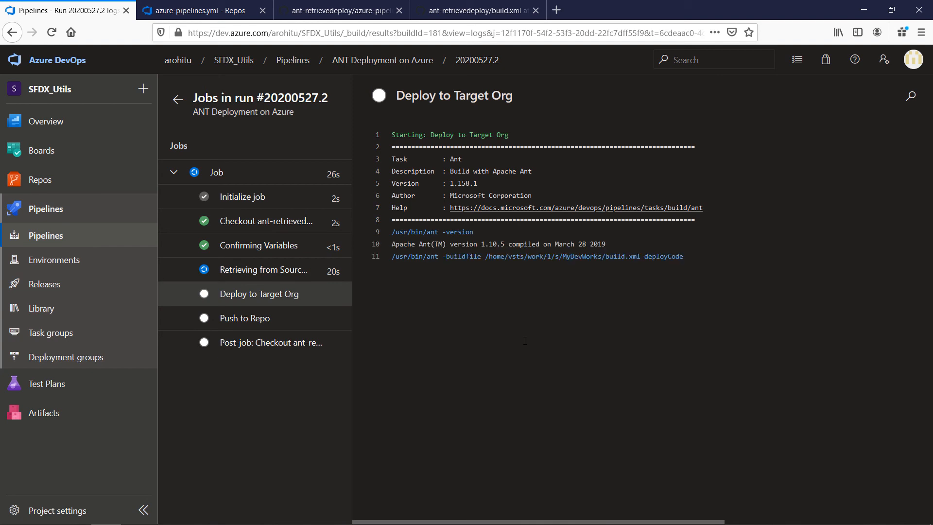
pyautogui.click(263, 270)
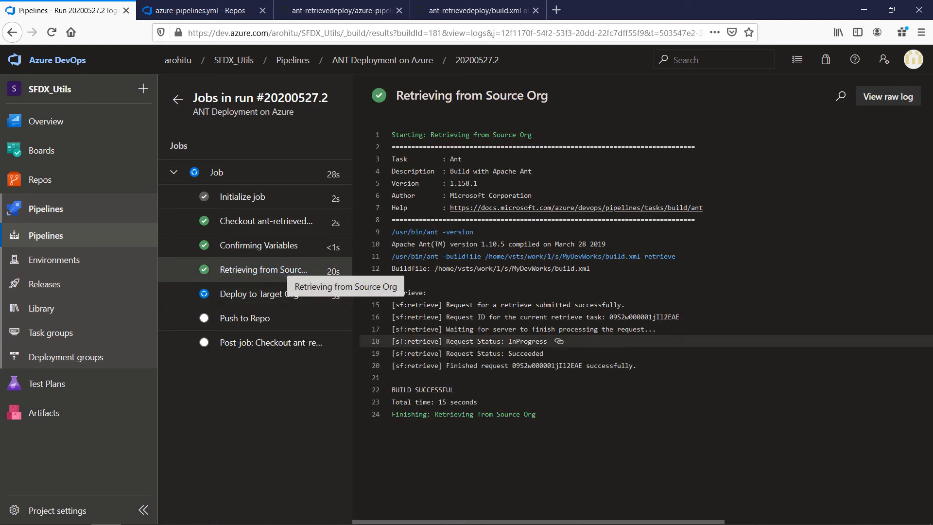
pyautogui.click(260, 294)
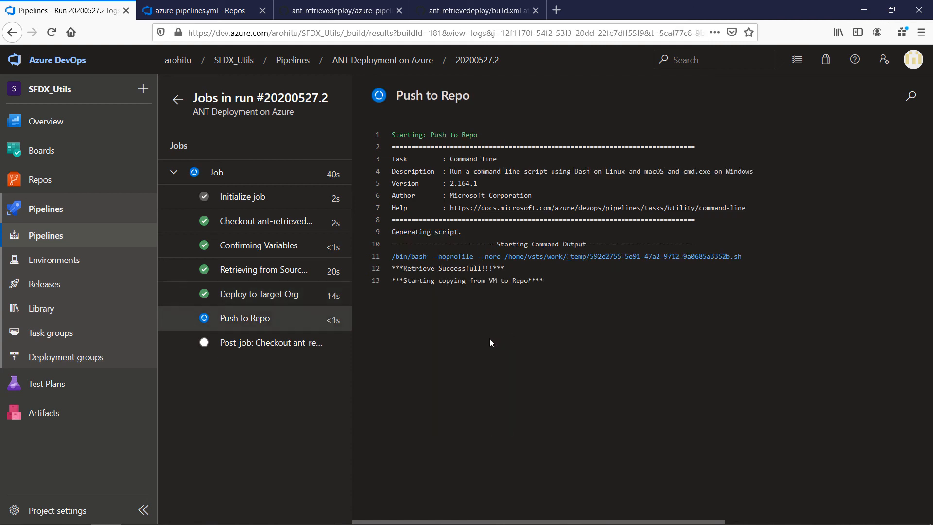
pyautogui.click(258, 293)
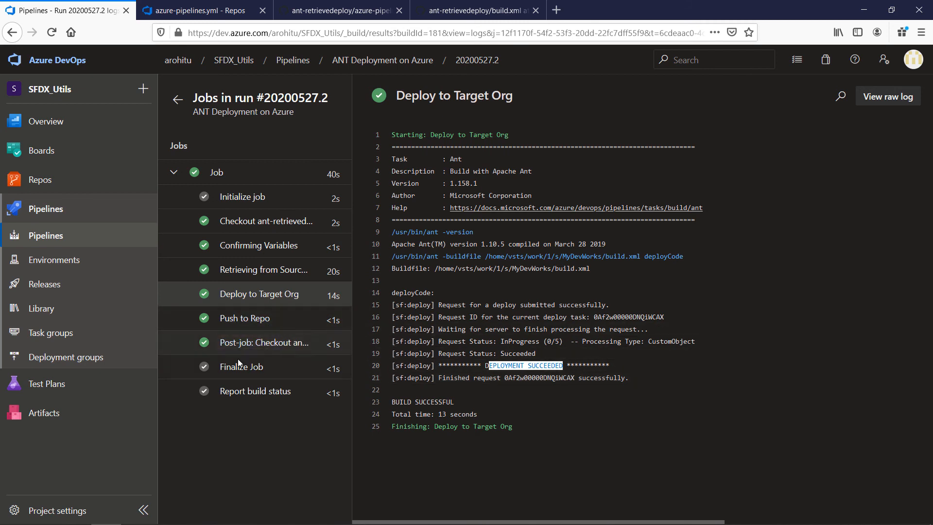
pyautogui.moveTo(238, 371)
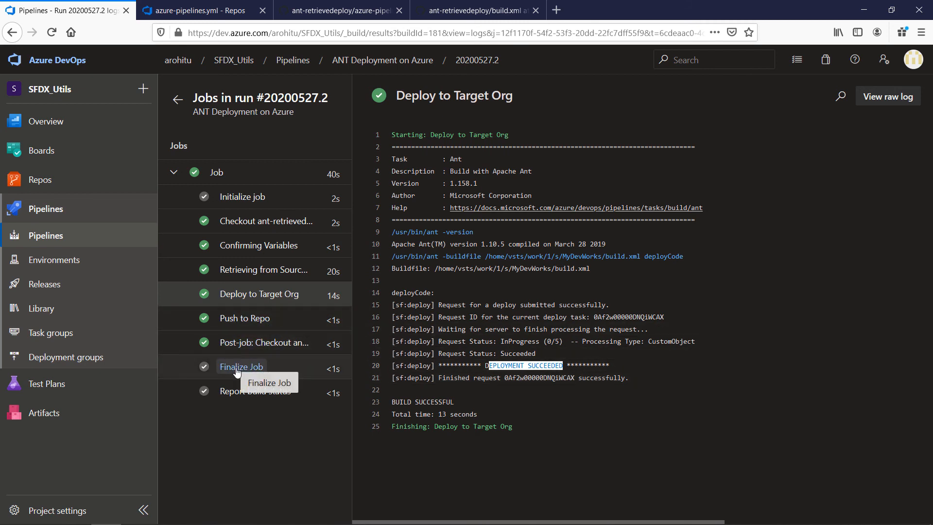
pyautogui.moveTo(239, 359)
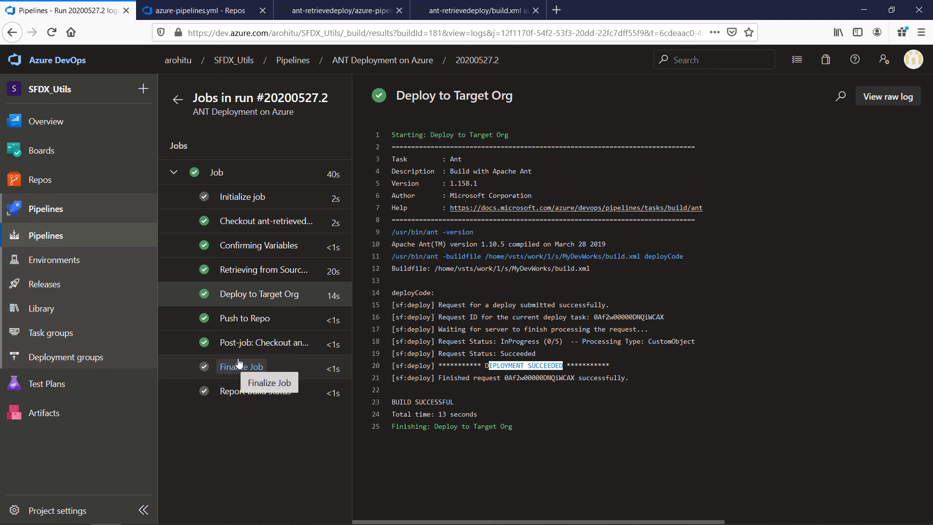
# Check the Finalize Job and Push to Repo logs show nothing to commit, everything up-to-date.
pyautogui.click(245, 318)
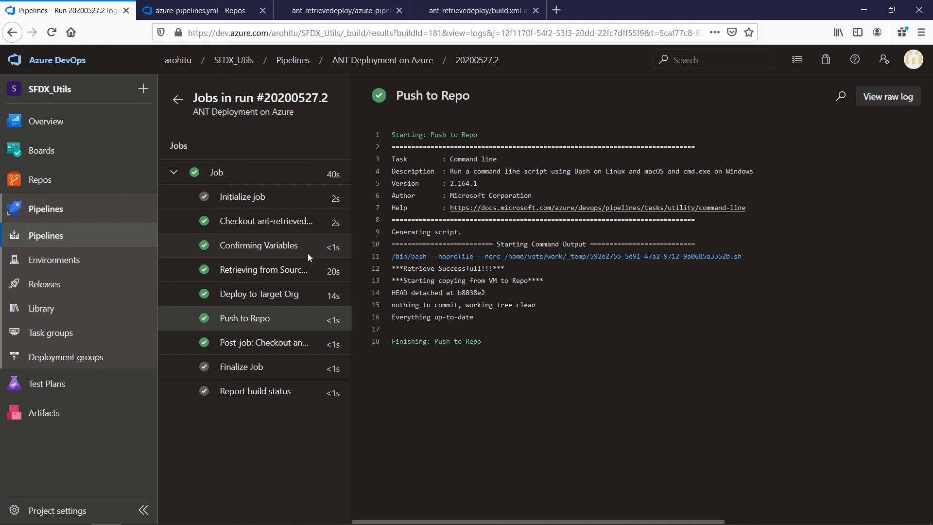
pyautogui.moveTo(316, 257)
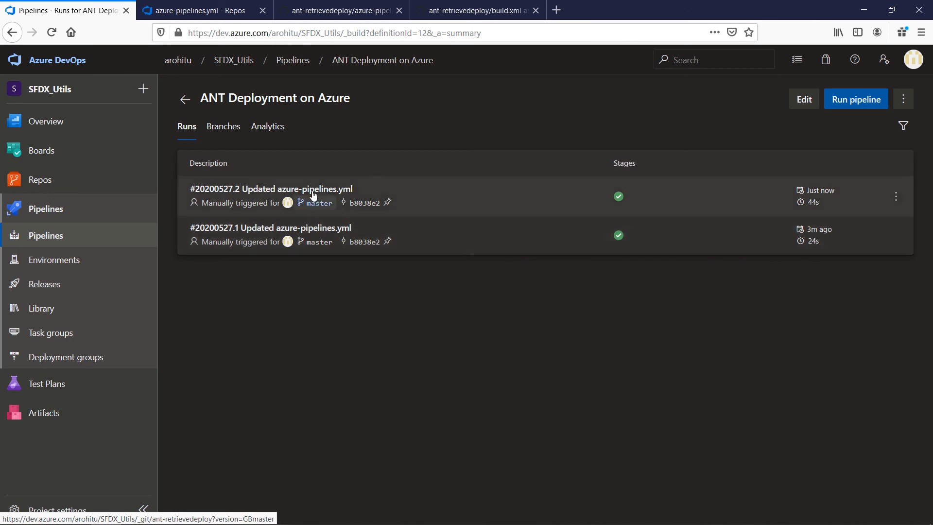
pyautogui.moveTo(55, 213)
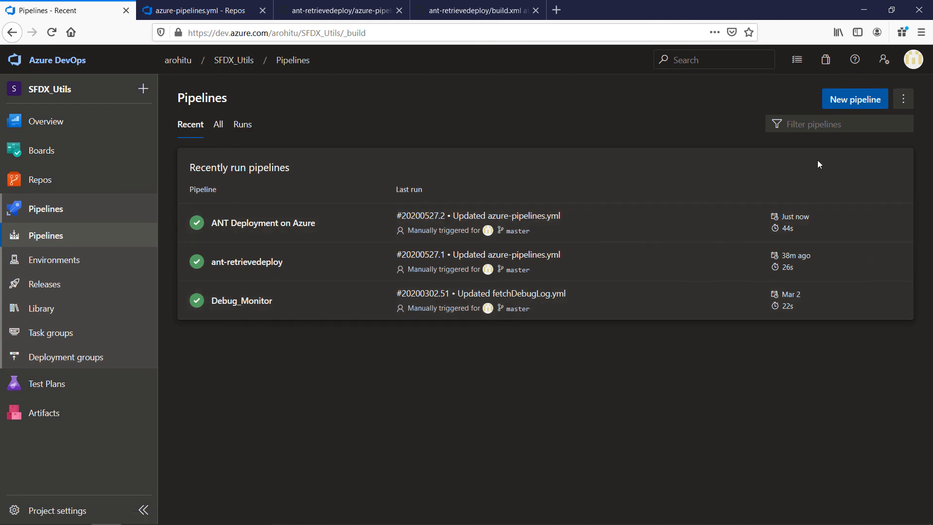
pyautogui.moveTo(589, 235)
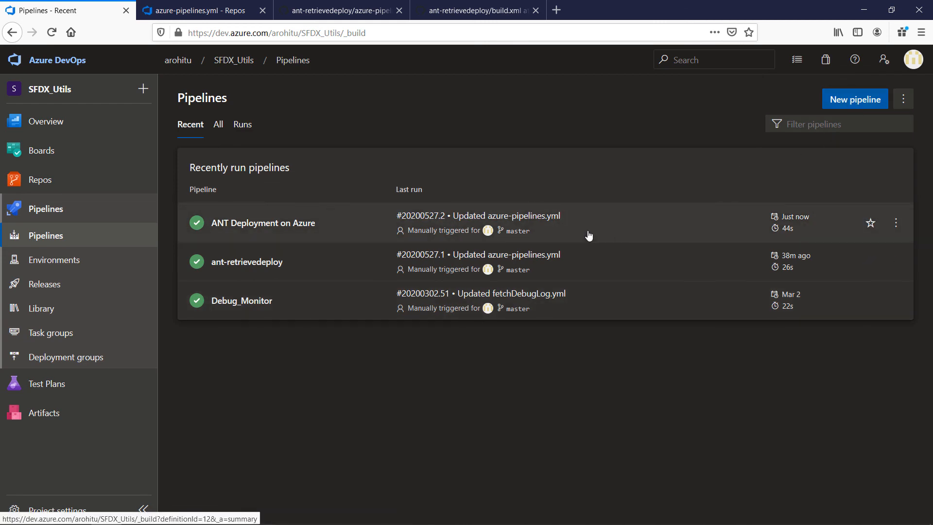